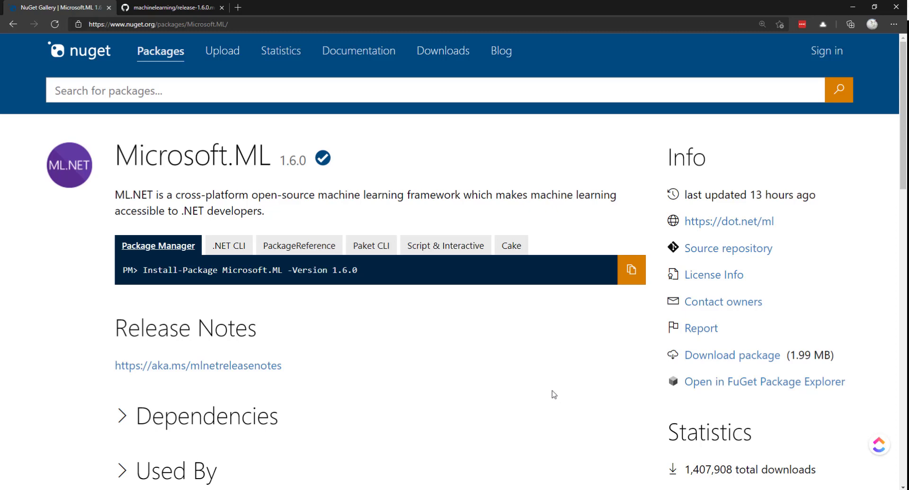
# Step: Emphasise the 1.6.0 version number and skim down the page
pyautogui.doubleClick(287, 158)
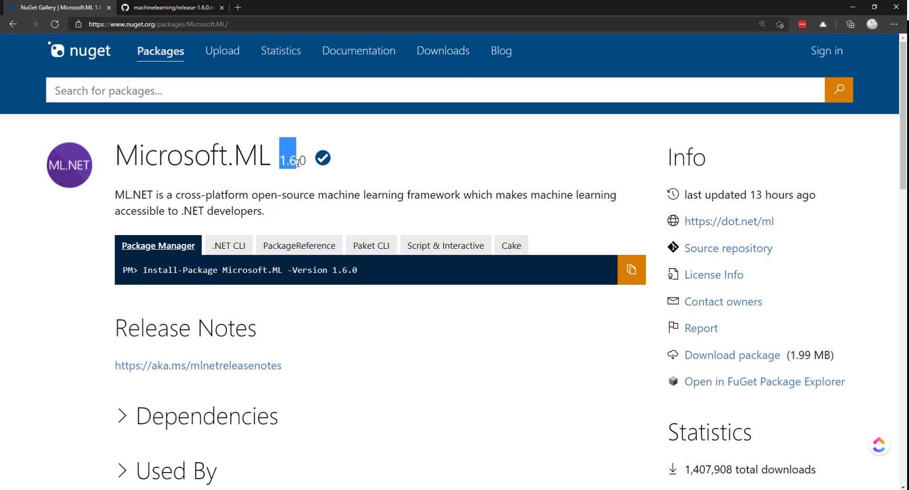
pyautogui.scroll(-3)
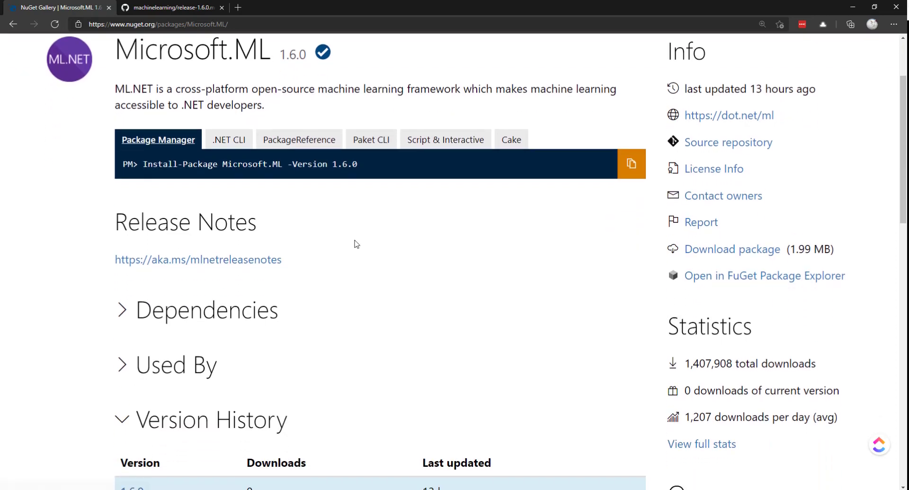
pyautogui.scroll(-3)
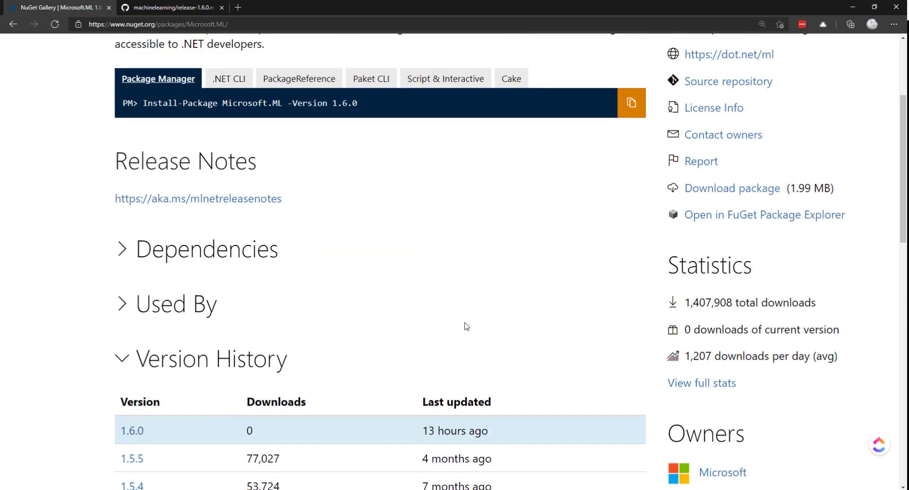
# Step: Switch to the release-1.6.0.md notes and read down to Breaking Changes, then head back up
pyautogui.click(171, 6)
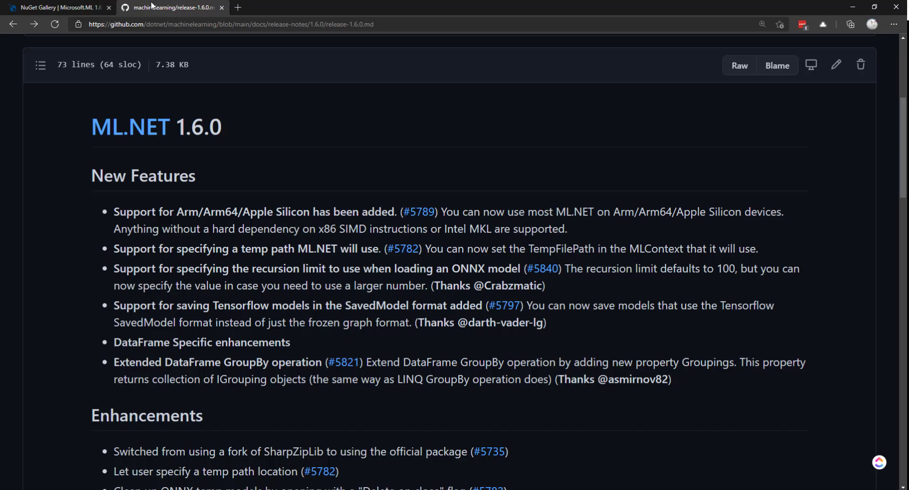
pyautogui.moveTo(902, 110)
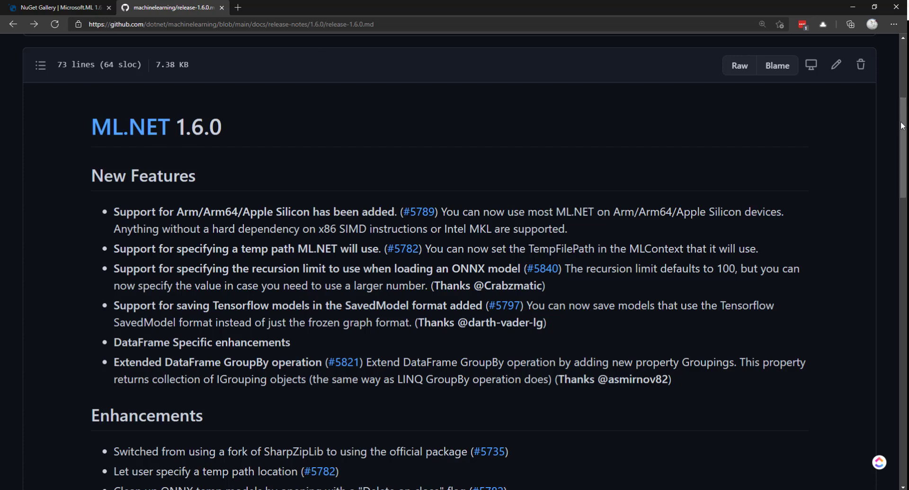
pyautogui.scroll(-3)
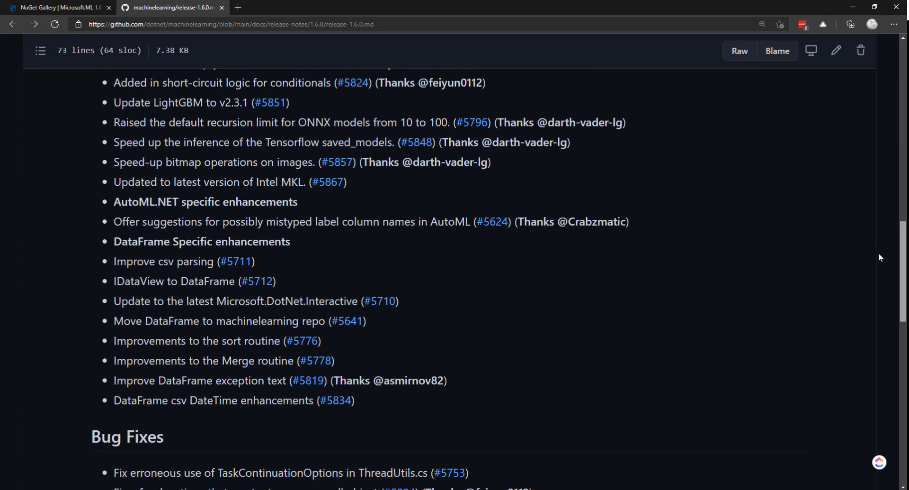
pyautogui.scroll(-3)
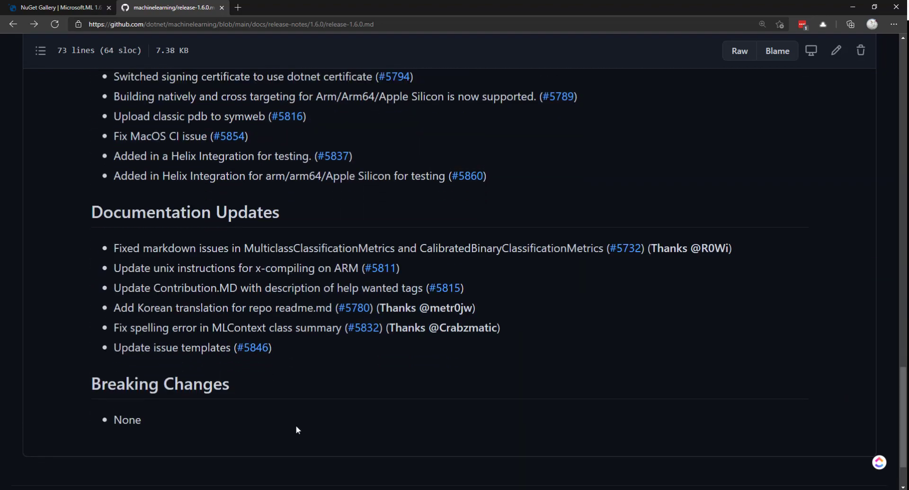
pyautogui.moveTo(91, 383); pyautogui.dragTo(140, 419)
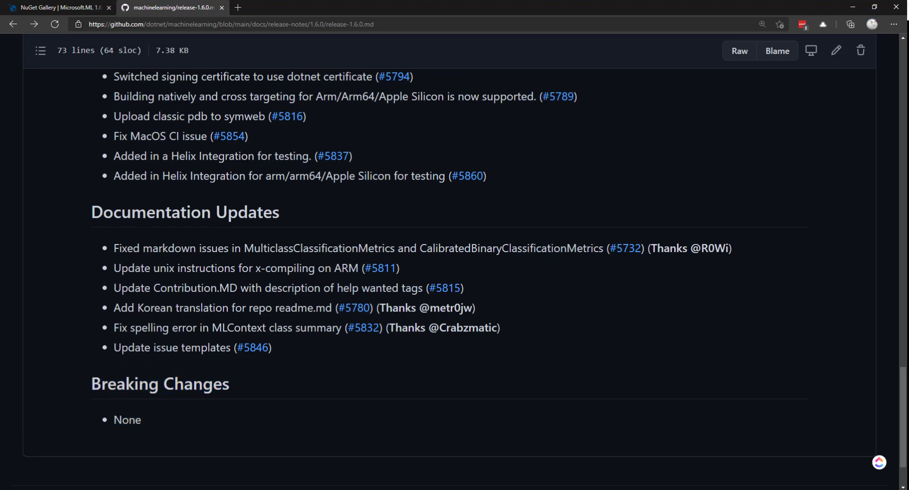
pyautogui.scroll(3)
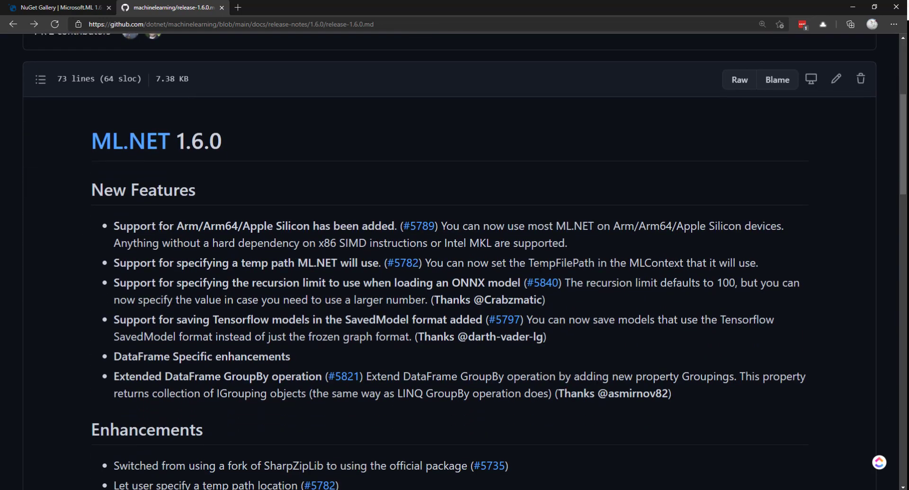
pyautogui.scroll(-3)
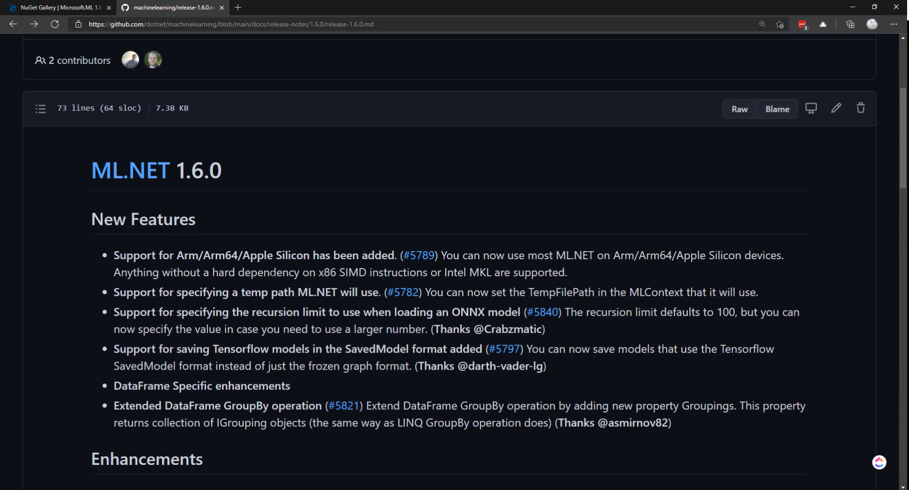
pyautogui.doubleClick(133, 254)
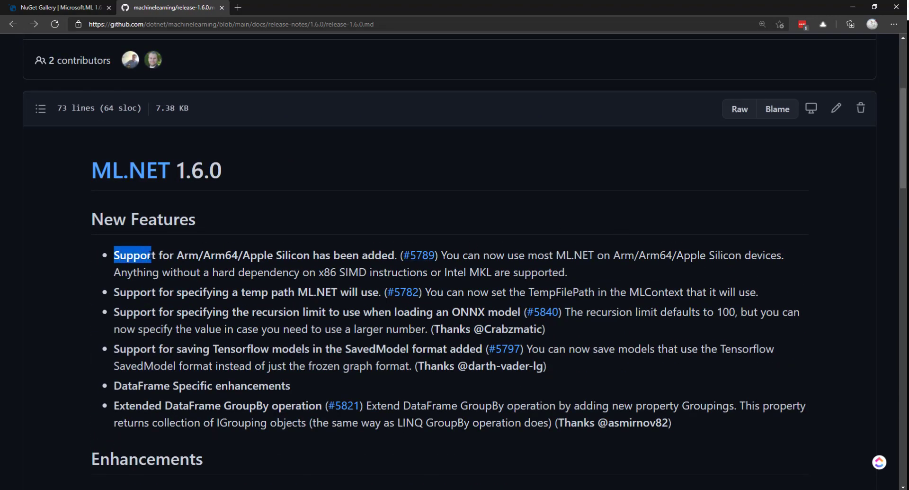
pyautogui.click(690, 210)
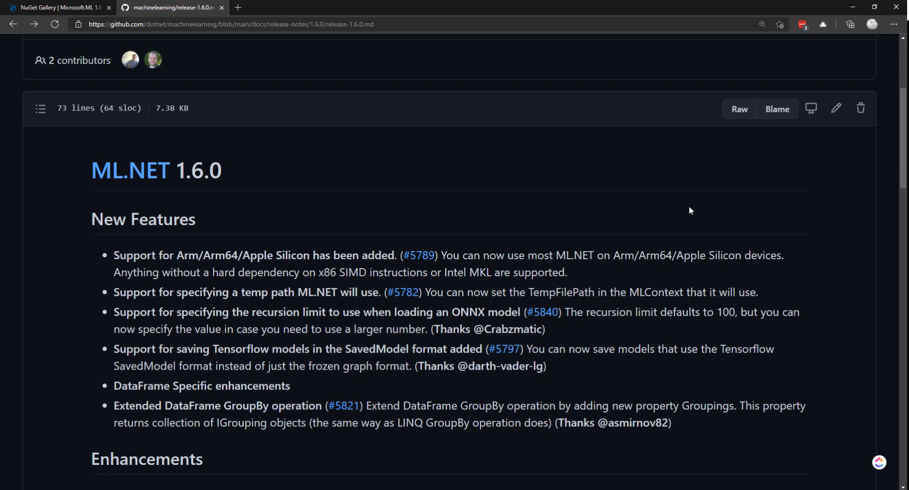
pyautogui.moveTo(504, 348)
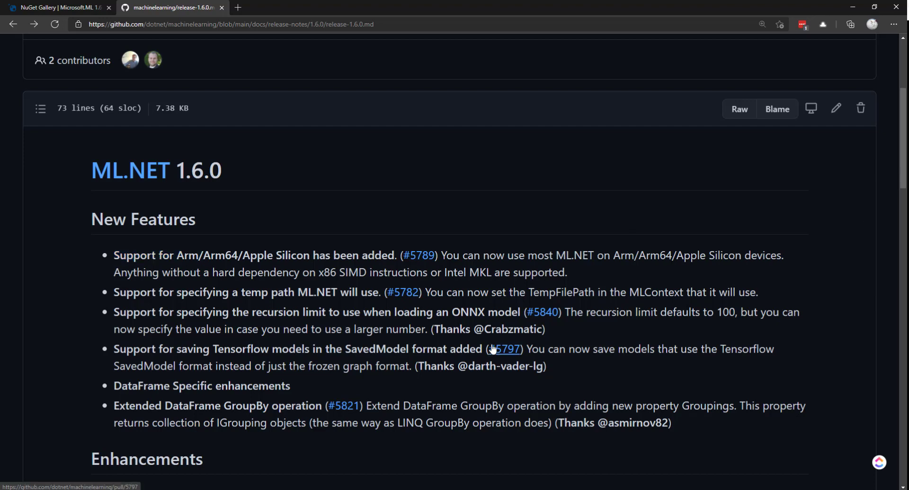
pyautogui.scroll(-3)
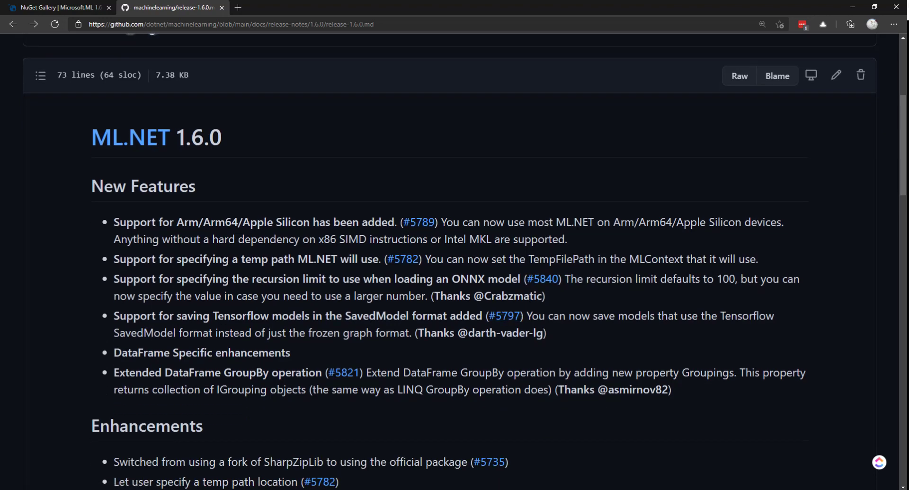
pyautogui.moveTo(532, 208)
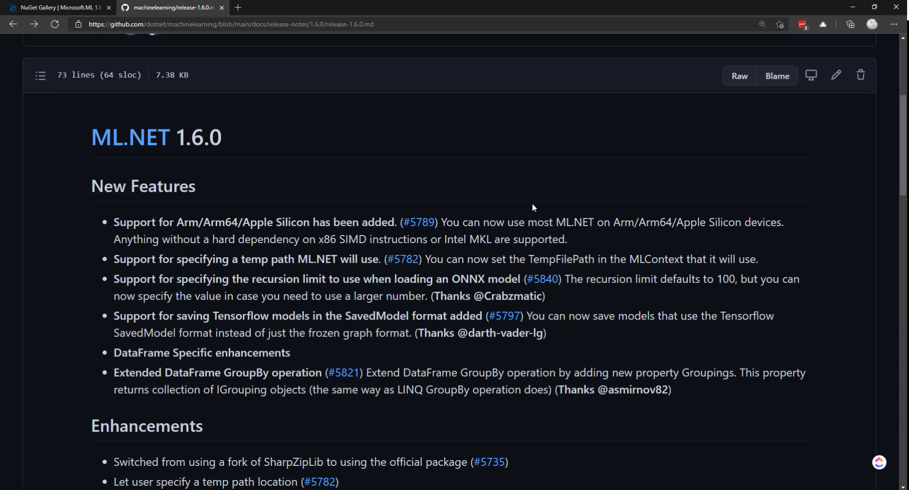
pyautogui.scroll(-3)
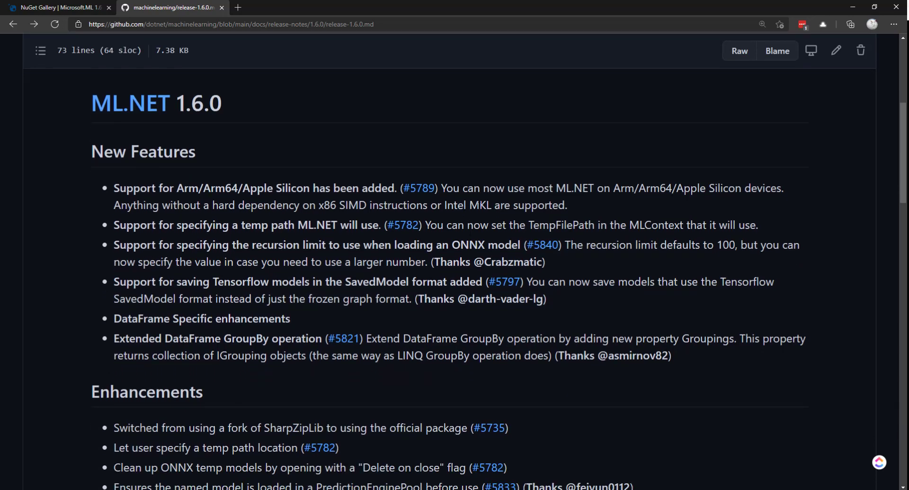
pyautogui.moveTo(509, 181)
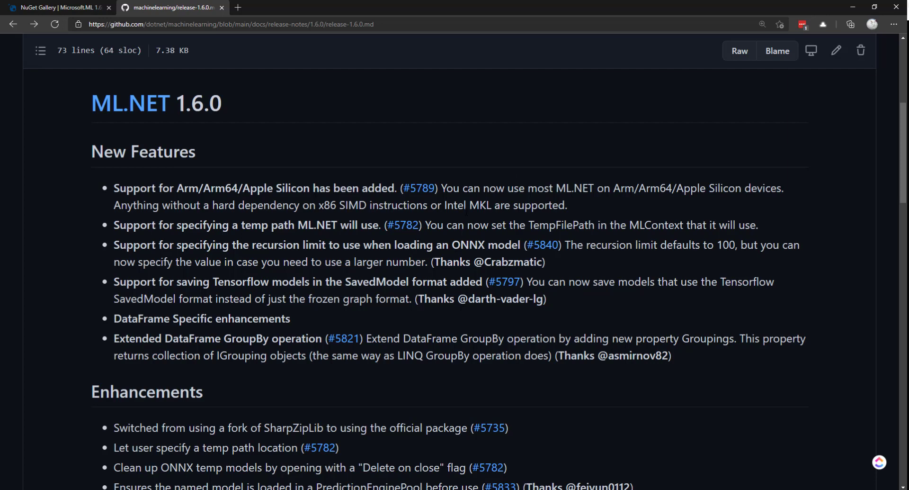
pyautogui.scroll(-3)
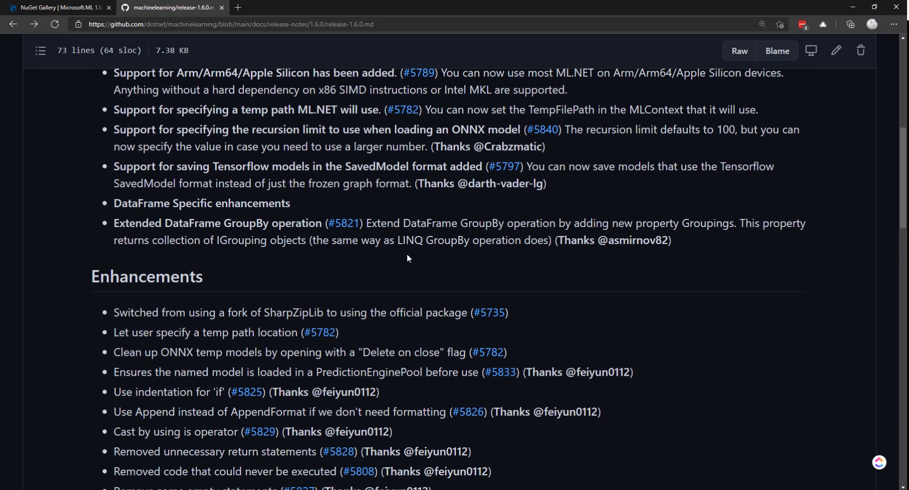
pyautogui.doubleClick(162, 202)
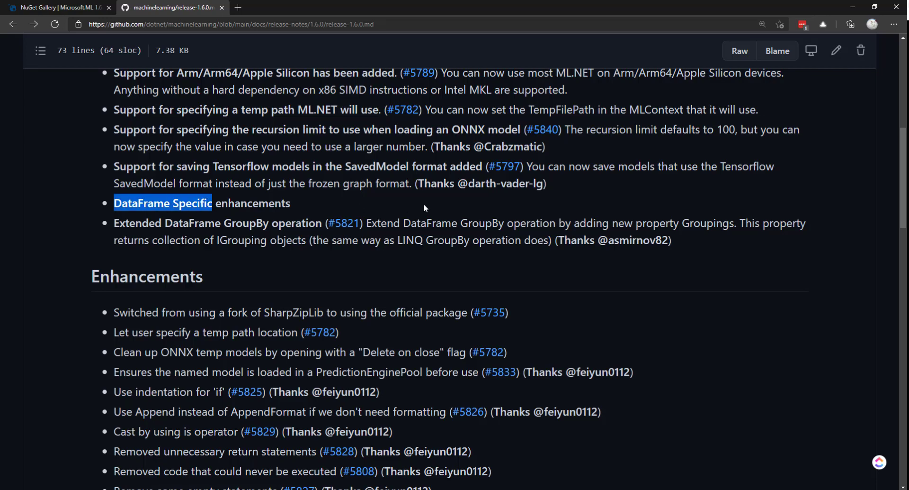
pyautogui.scroll(-3)
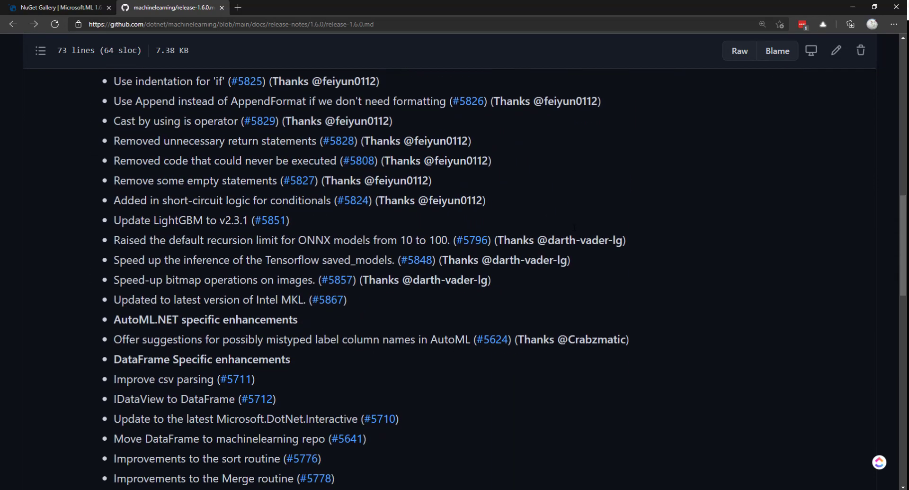
pyautogui.scroll(-3)
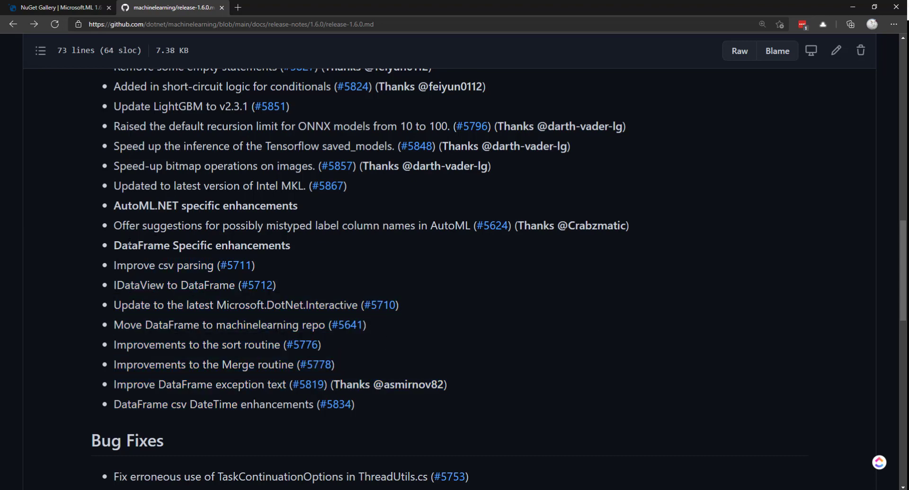
pyautogui.moveTo(195, 377)
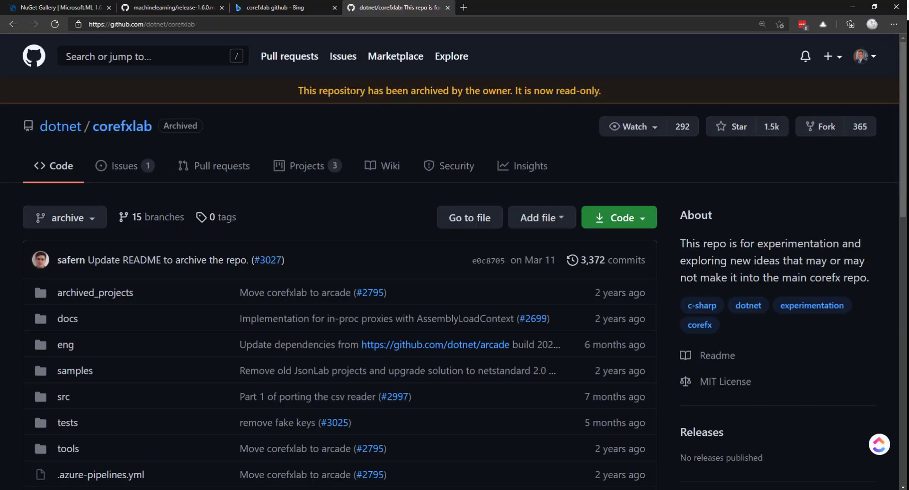
# Step: Browse down the archived dotnet/corefxlab repository's file list, contributors and languages
pyautogui.scroll(-3)
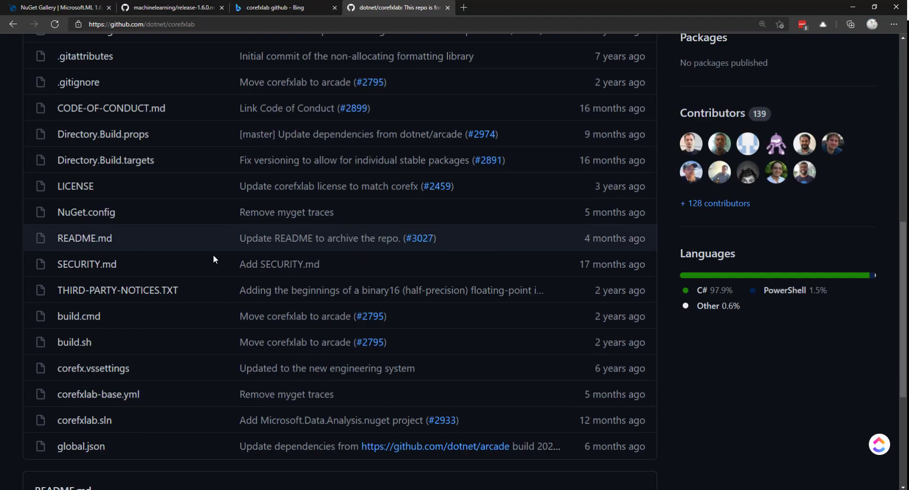
pyautogui.scroll(-3)
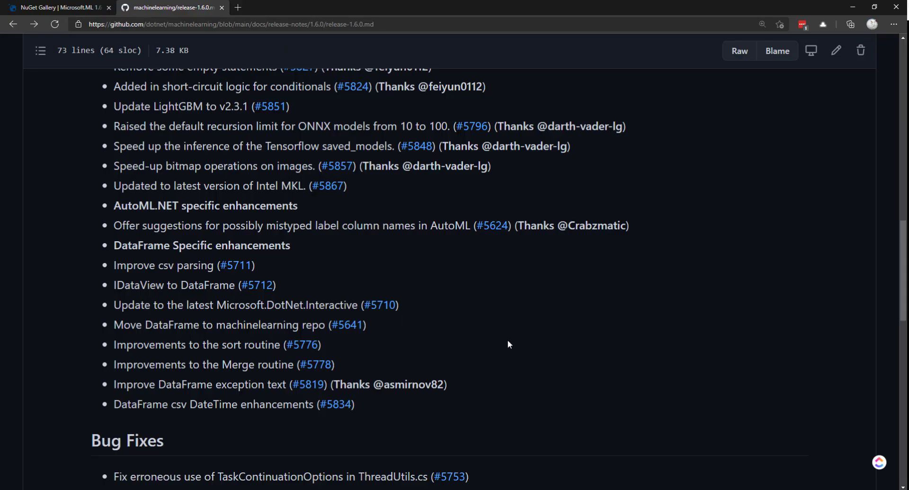
pyautogui.moveTo(430, 350)
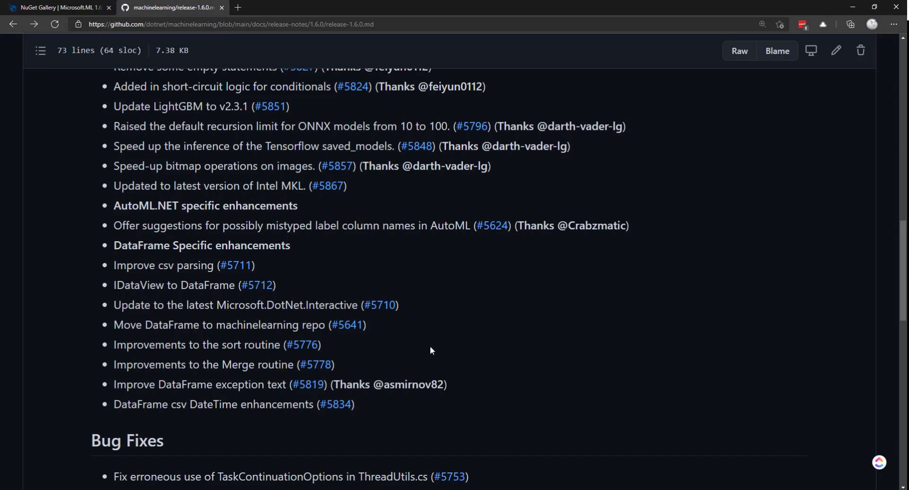
pyautogui.moveTo(432, 326)
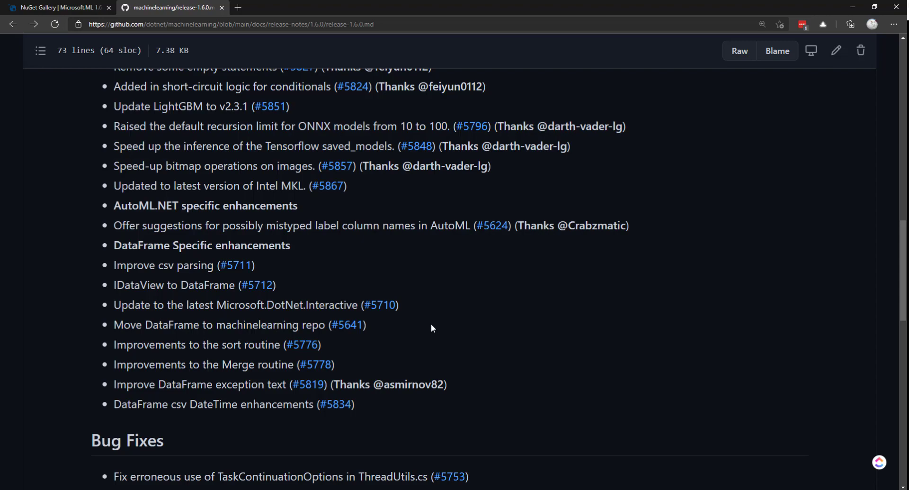
# Step: Move down from the DataFrame Specific enhancements to the start of the Bug Fixes list
pyautogui.scroll(-3)
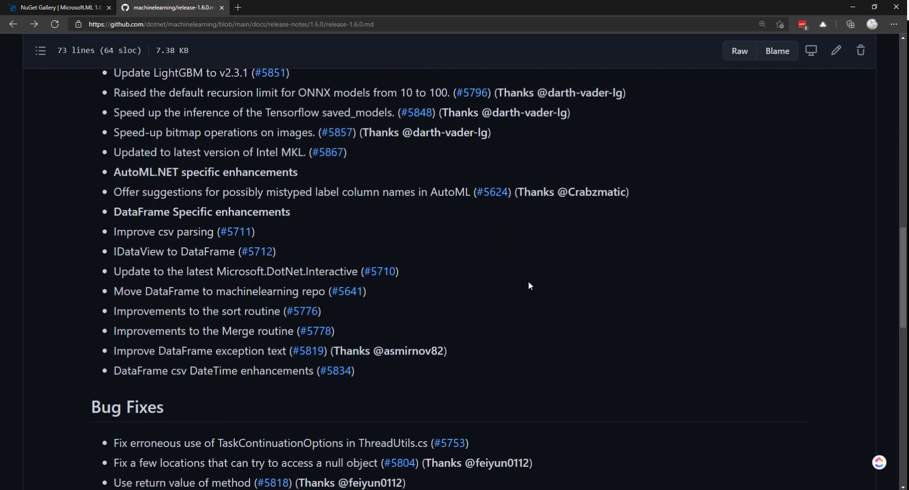
pyautogui.scroll(-3)
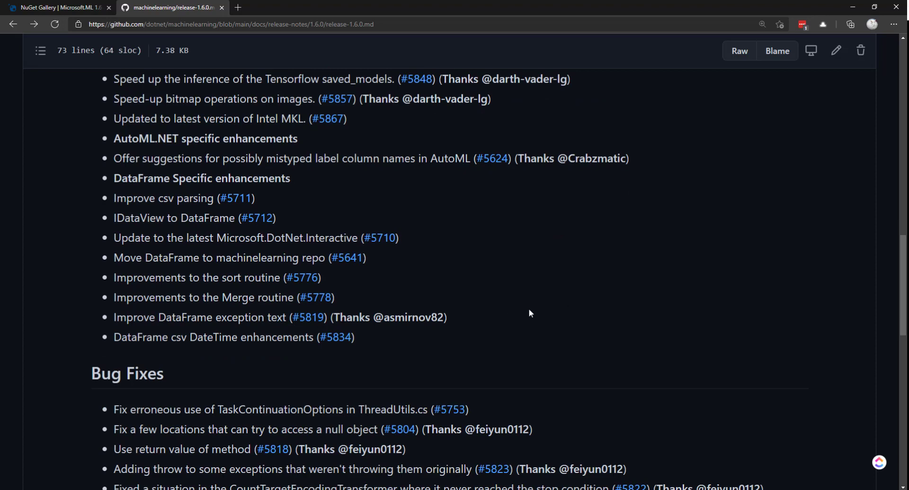
pyautogui.moveTo(532, 308)
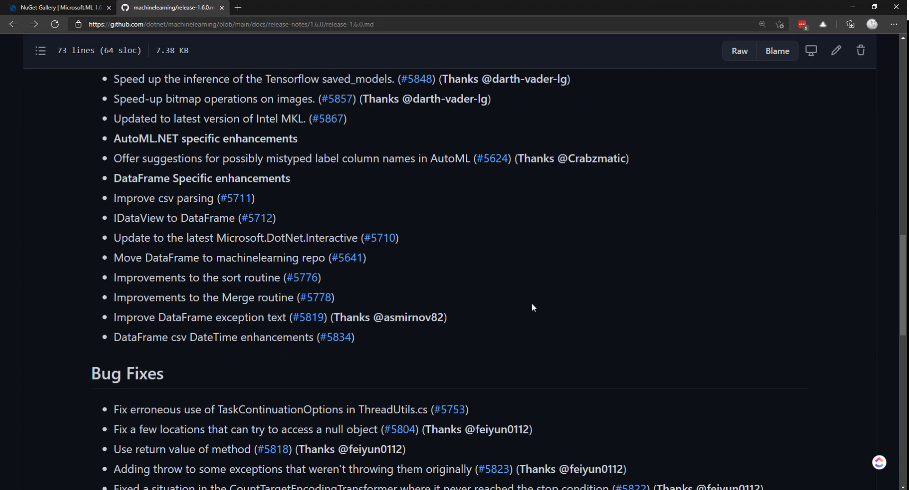
pyautogui.moveTo(555, 273)
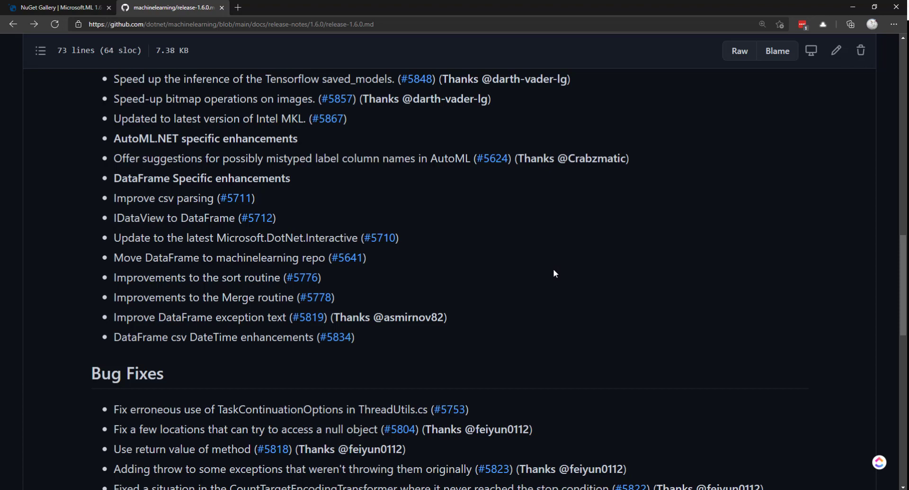
pyautogui.moveTo(523, 313)
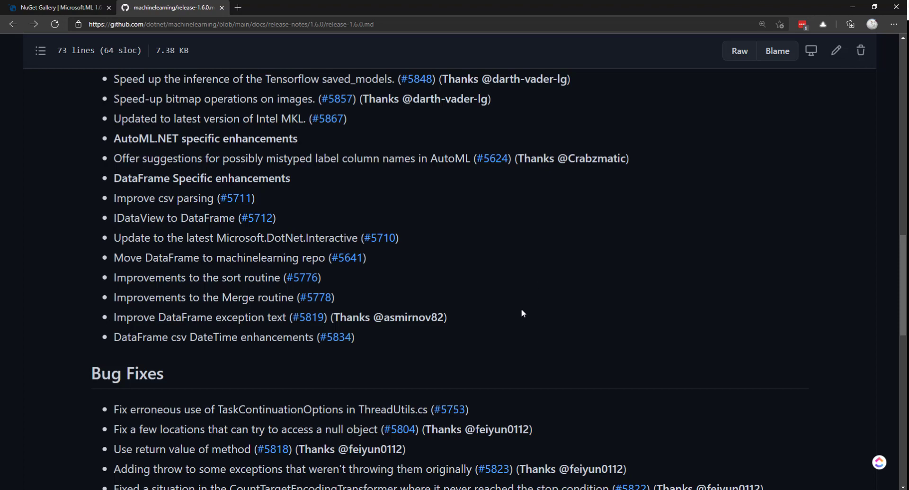
pyautogui.moveTo(607, 308)
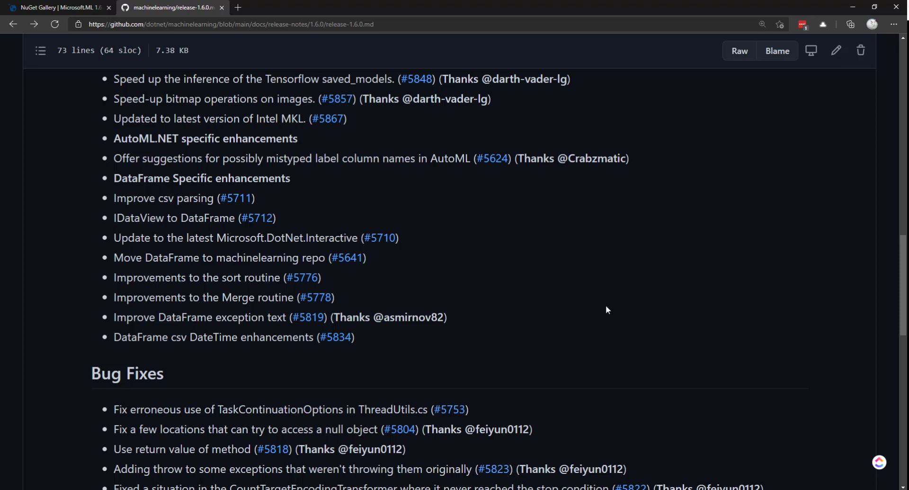
pyautogui.moveTo(537, 262)
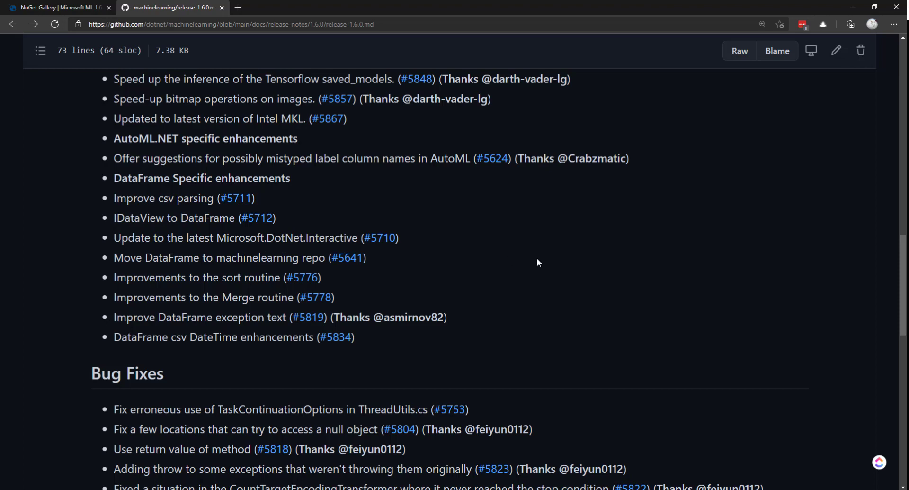
pyautogui.moveTo(511, 295)
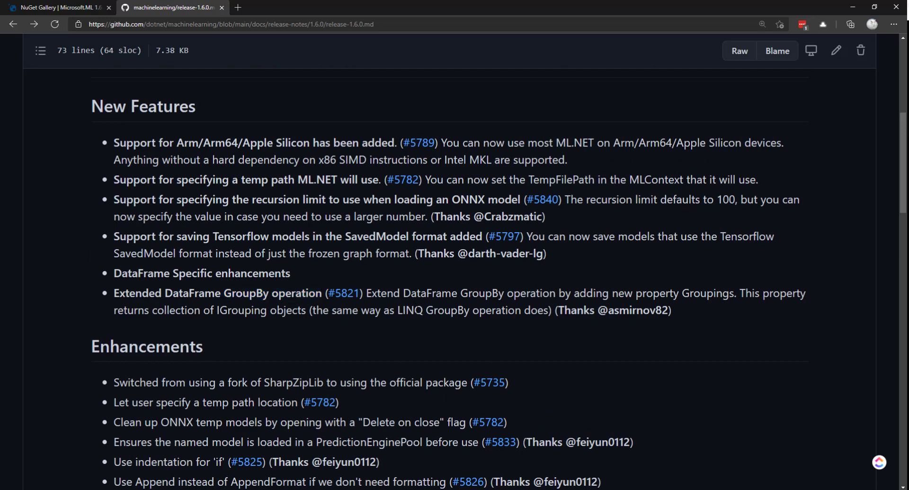
pyautogui.moveTo(342, 293)
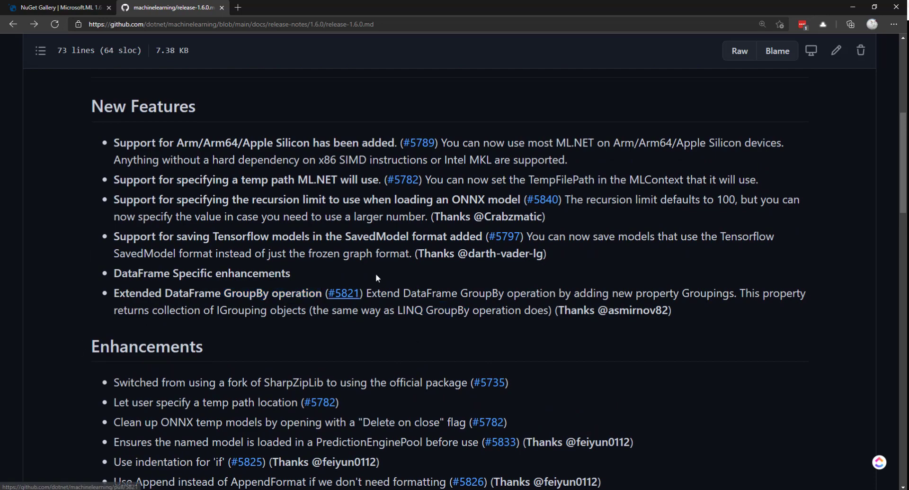
# Step: Scroll back down through Enhancements to the DataFrame Specific enhancements section
pyautogui.scroll(-3)
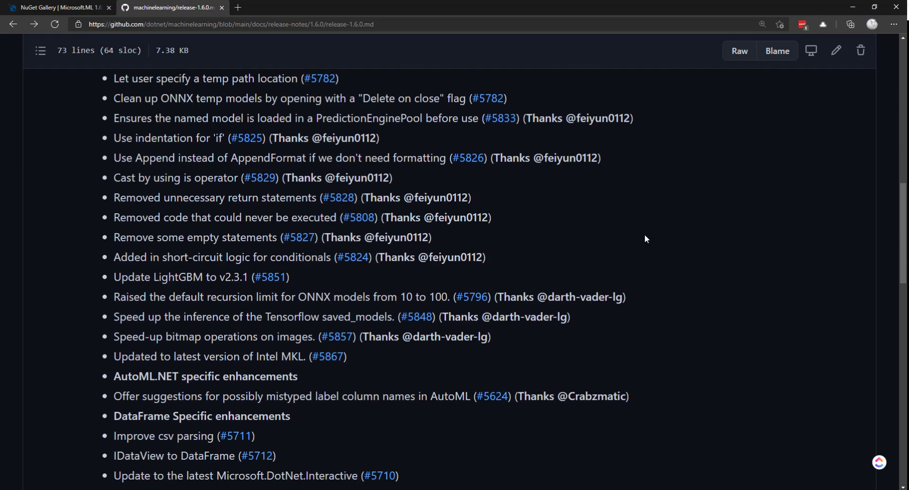
pyautogui.scroll(-3)
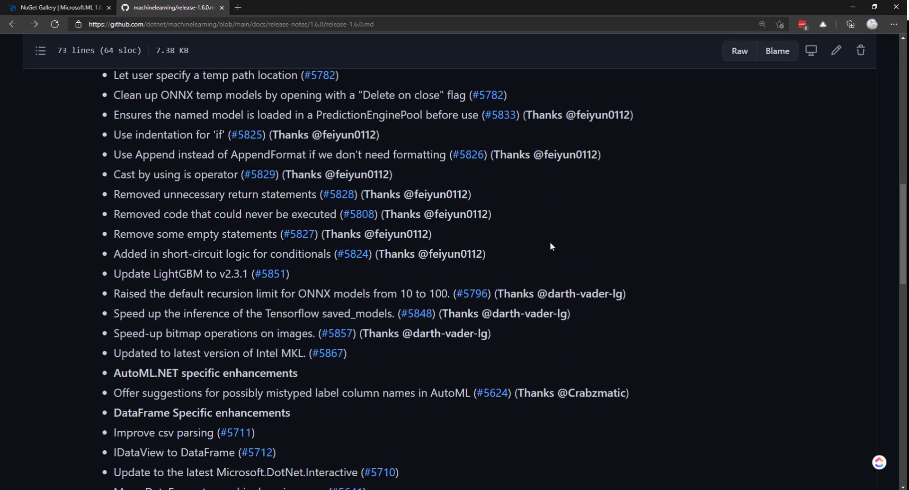
pyautogui.moveTo(574, 284)
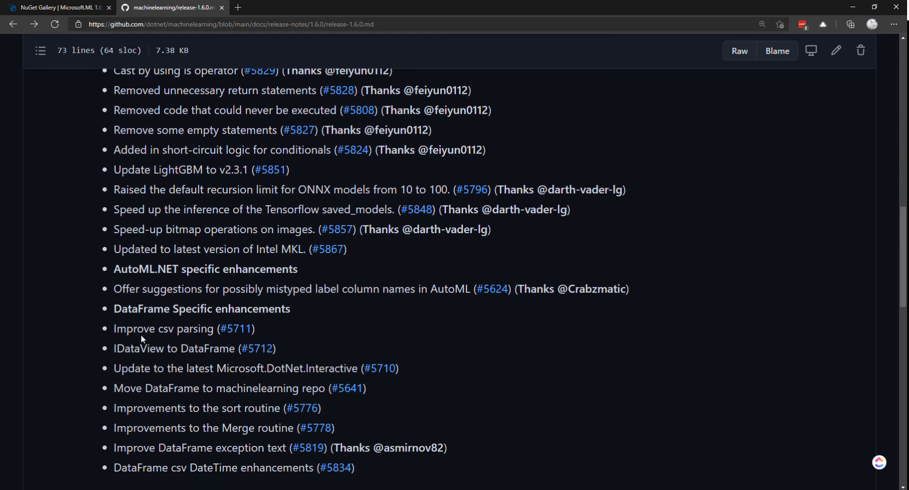
pyautogui.moveTo(383, 331)
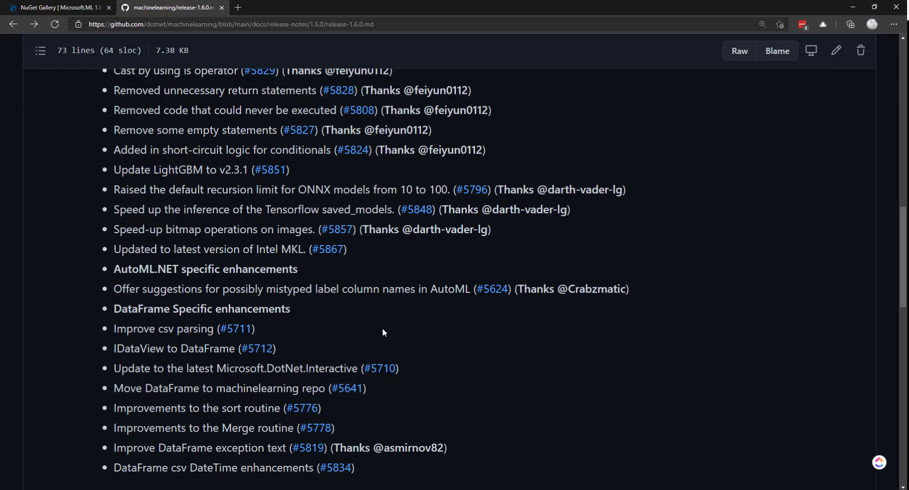
pyautogui.moveTo(280, 347)
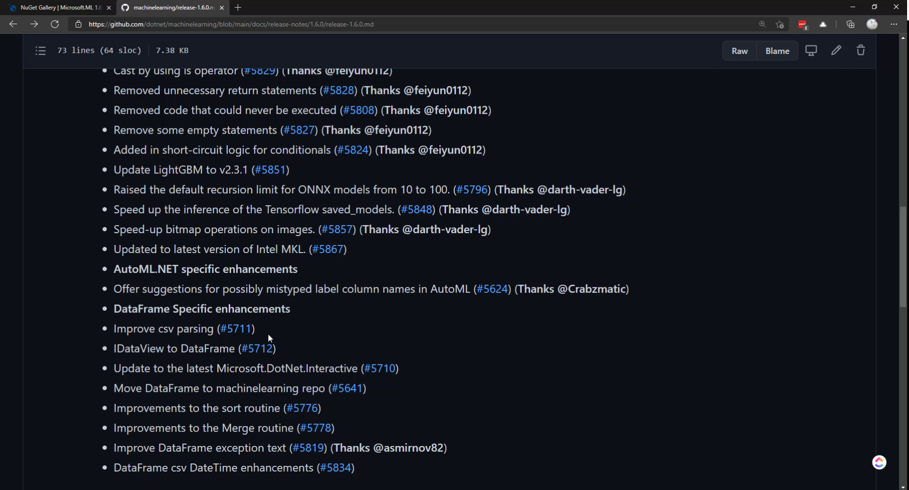
pyautogui.moveTo(361, 331)
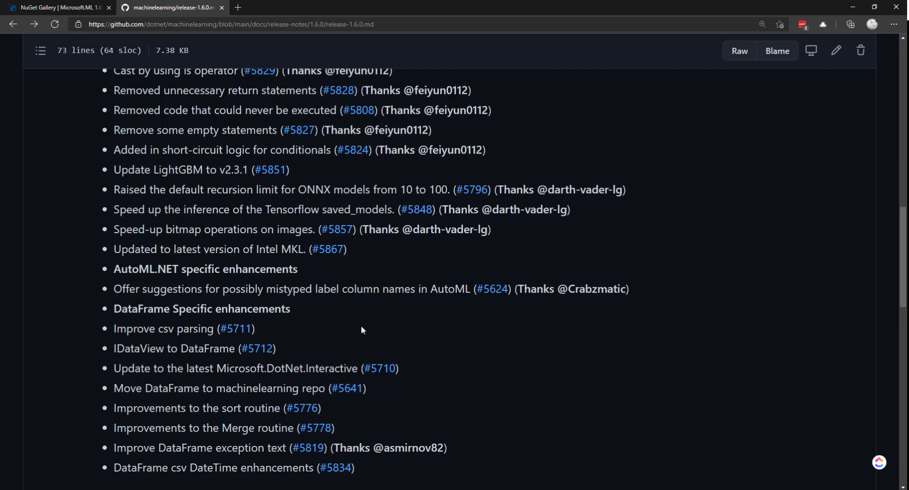
pyautogui.moveTo(404, 342)
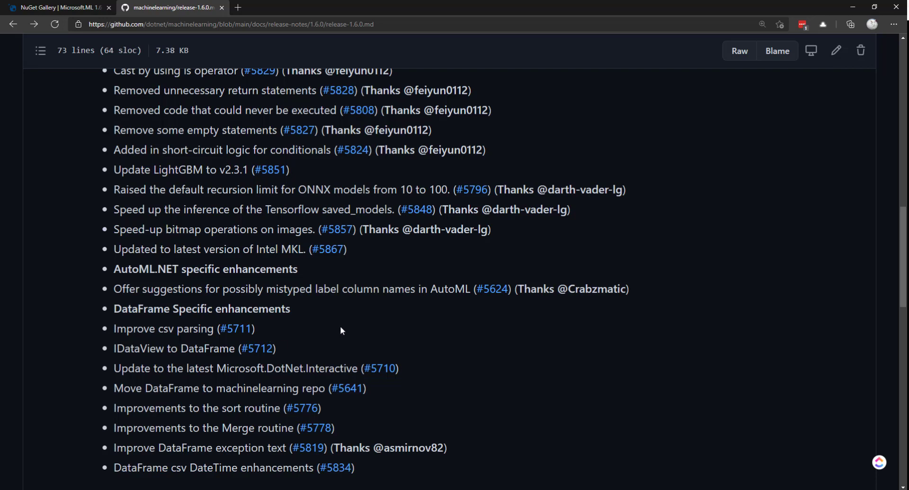
pyautogui.moveTo(299, 336)
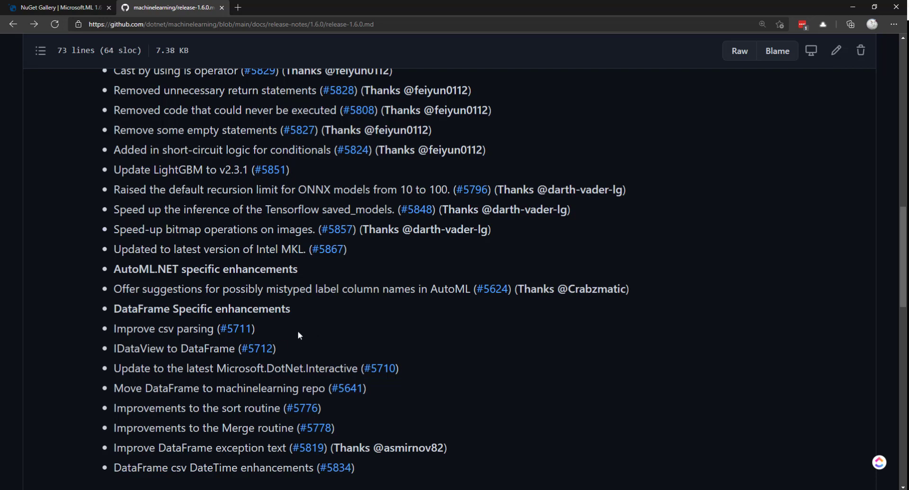
pyautogui.moveTo(356, 336)
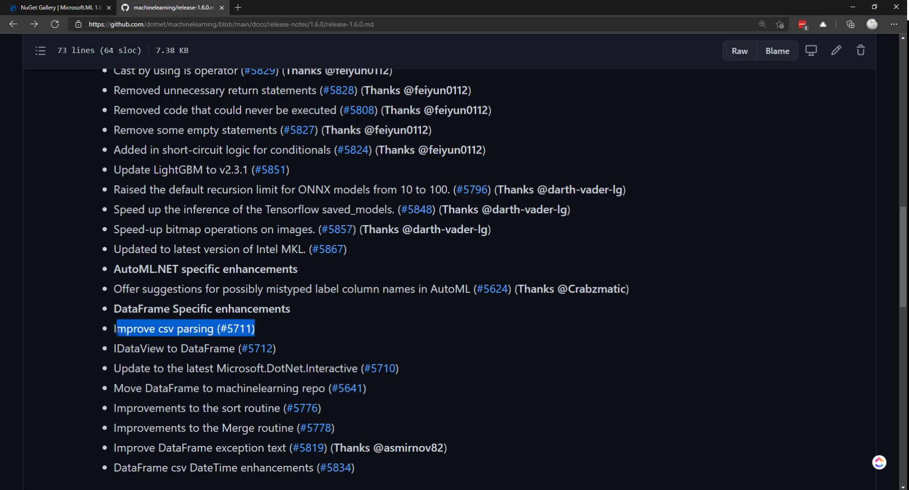
# Step: Highlight IDataView and DataFrame in the IDataView to DataFrame conversion item, then deselect
pyautogui.scroll(-3)
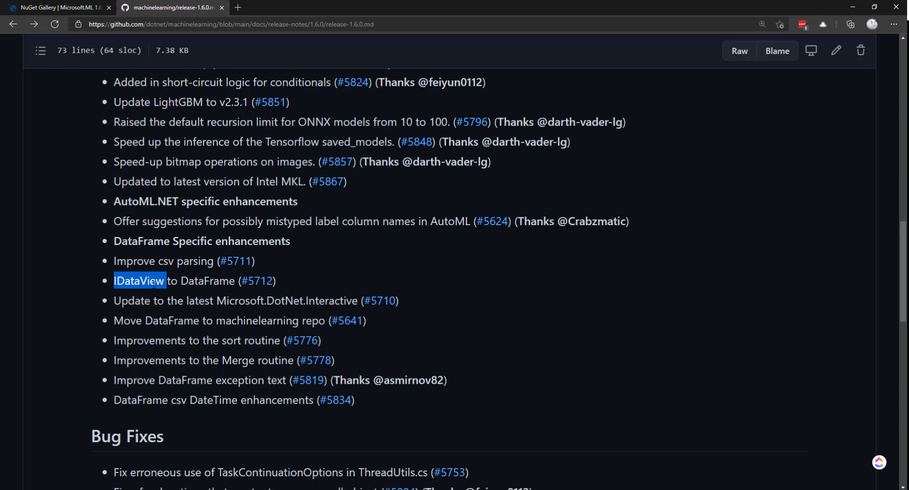
pyautogui.doubleClick(208, 281)
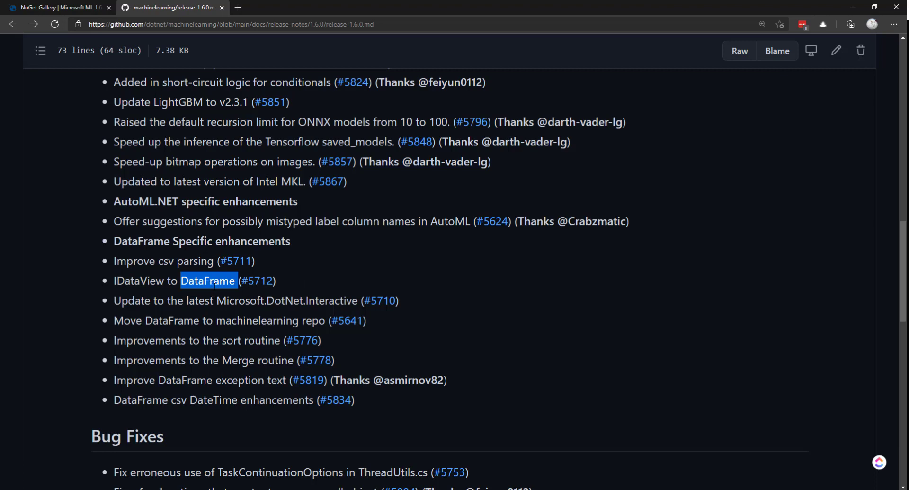
pyautogui.doubleClick(139, 281)
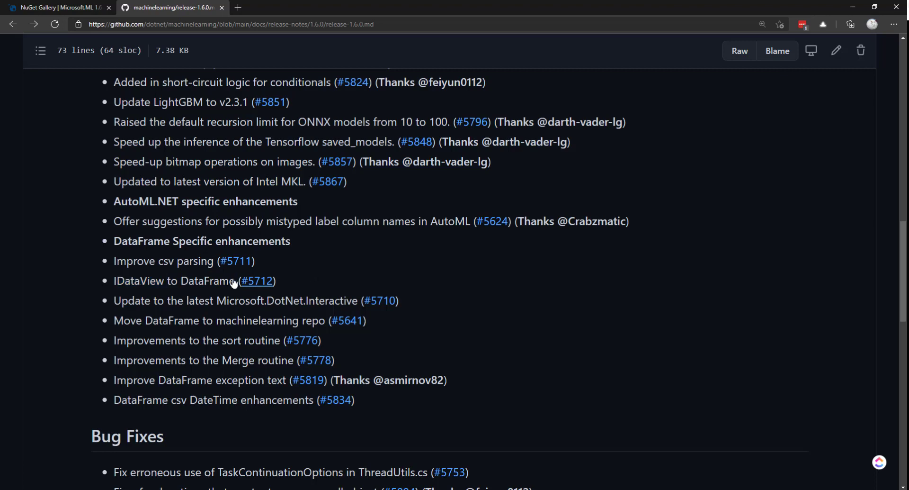
pyautogui.doubleClick(138, 280)
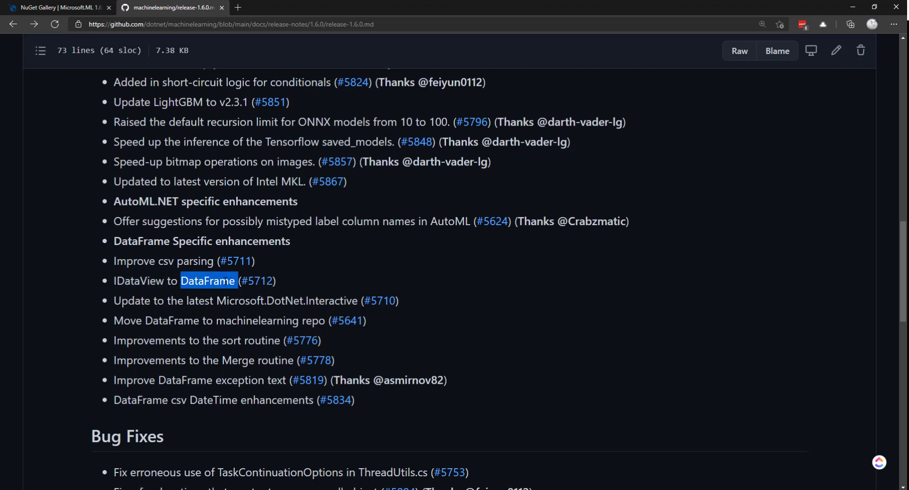
pyautogui.moveTo(357, 282)
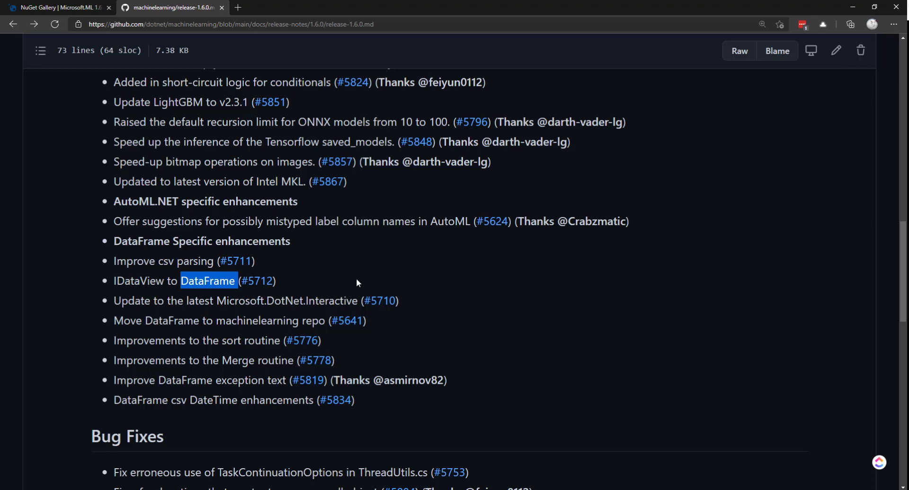
pyautogui.click(480, 297)
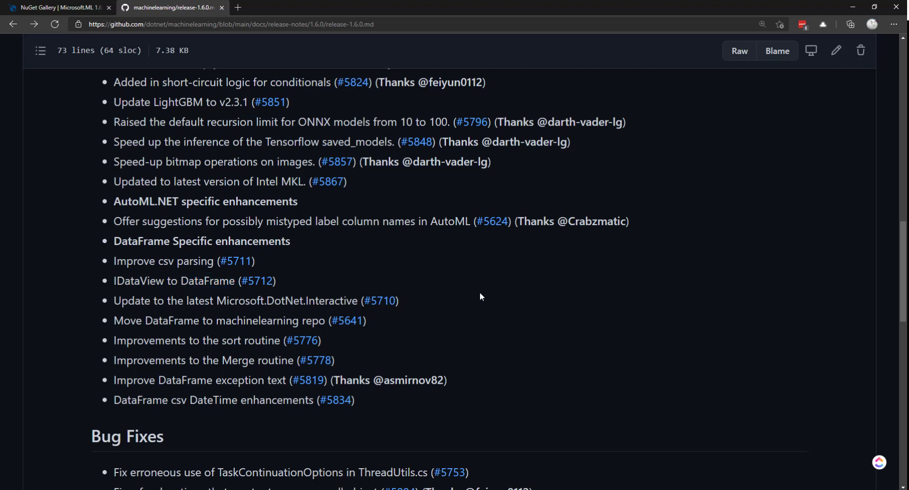
# Step: Highlight the sort and Merge routine improvements item, then deselect and continue down
pyautogui.scroll(-3)
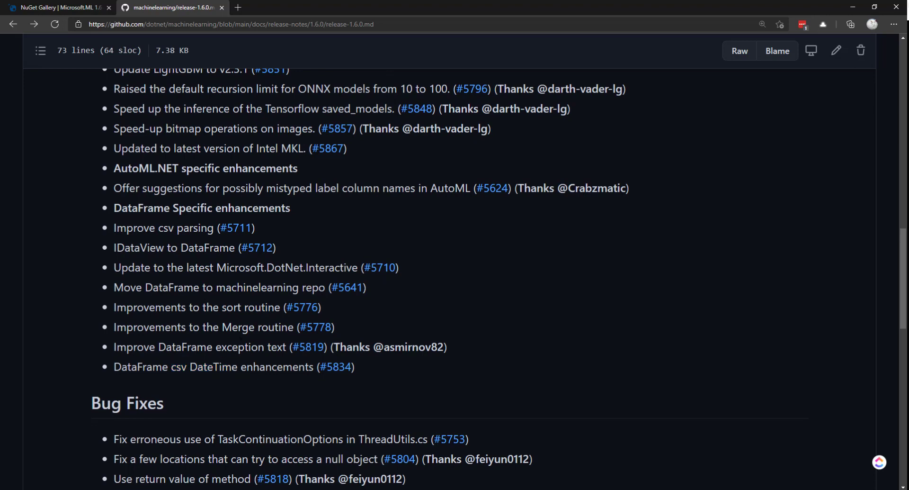
pyautogui.moveTo(420, 382)
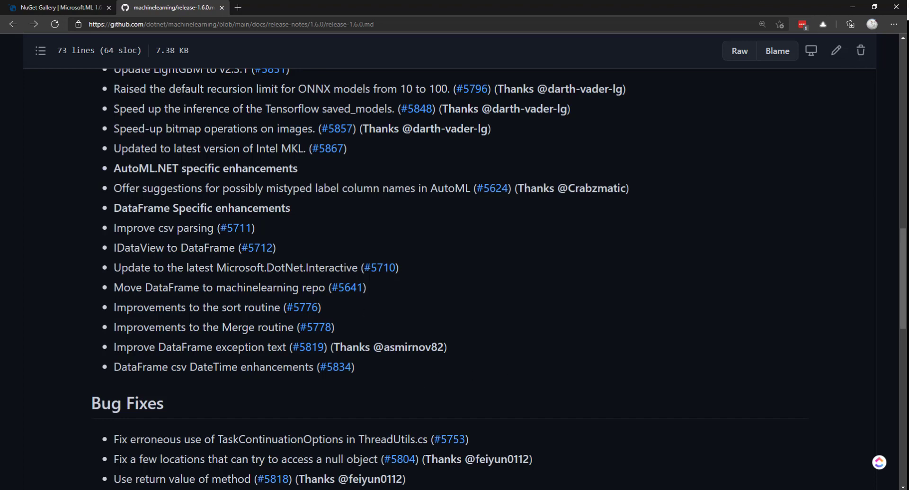
pyautogui.moveTo(113, 307); pyautogui.dragTo(335, 327)
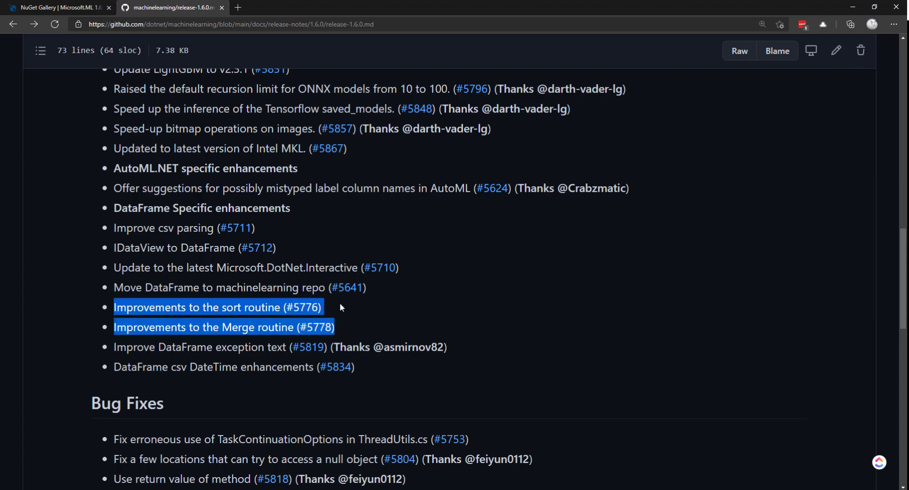
pyautogui.click(487, 293)
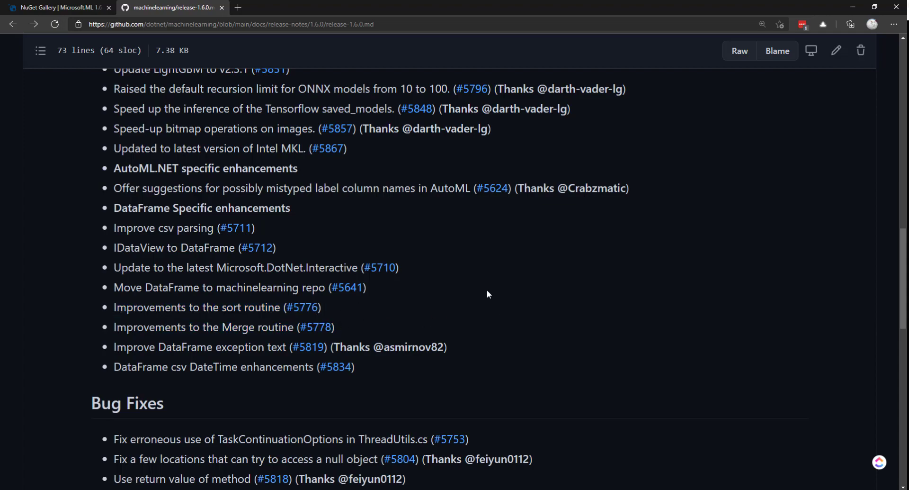
pyautogui.scroll(-3)
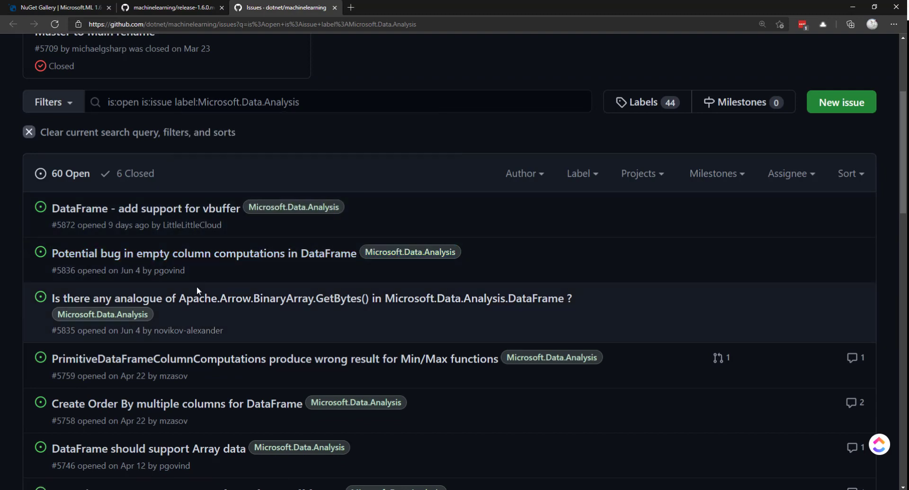
pyautogui.scroll(-3)
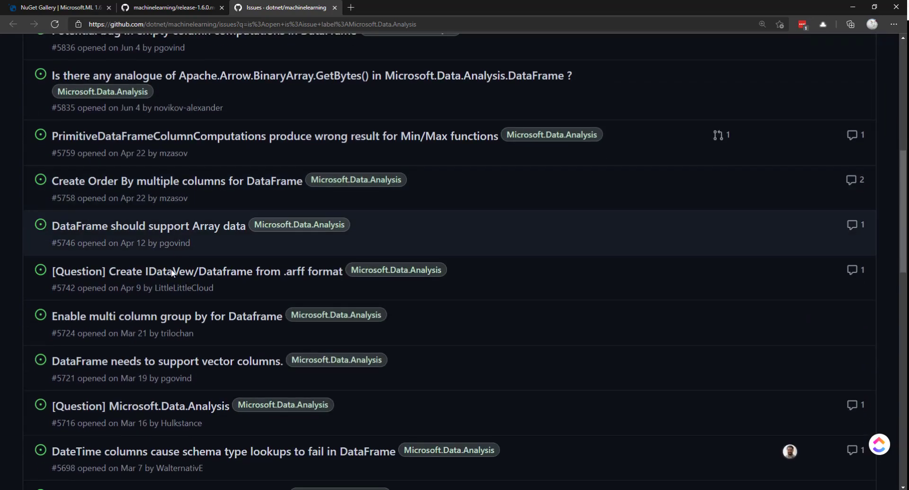
pyautogui.scroll(-3)
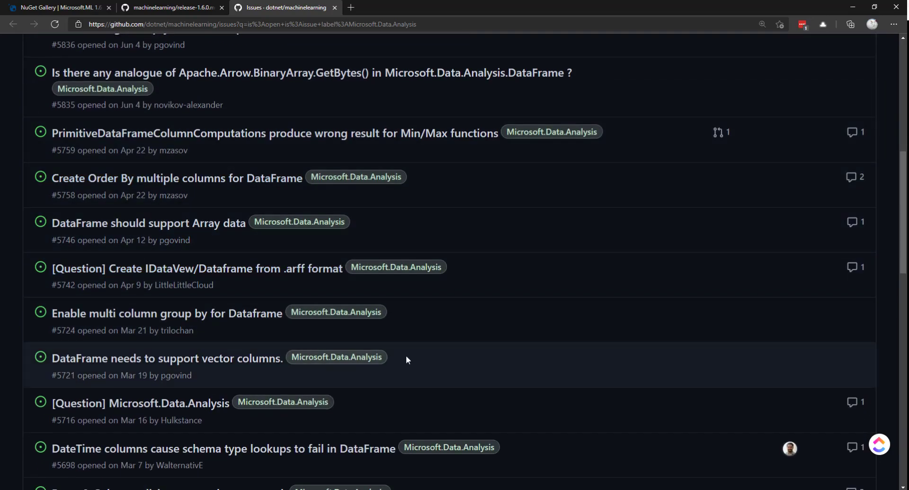
pyautogui.scroll(-3)
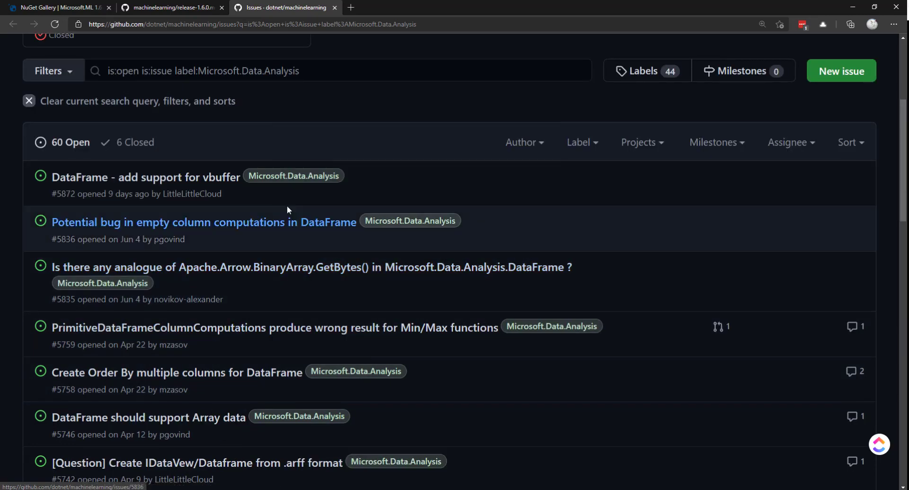
pyautogui.moveTo(314, 362)
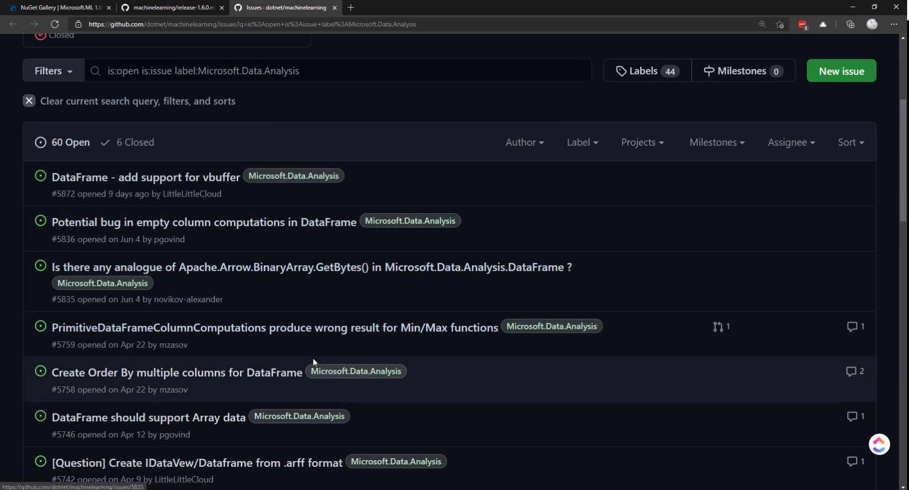
pyautogui.click(169, 7)
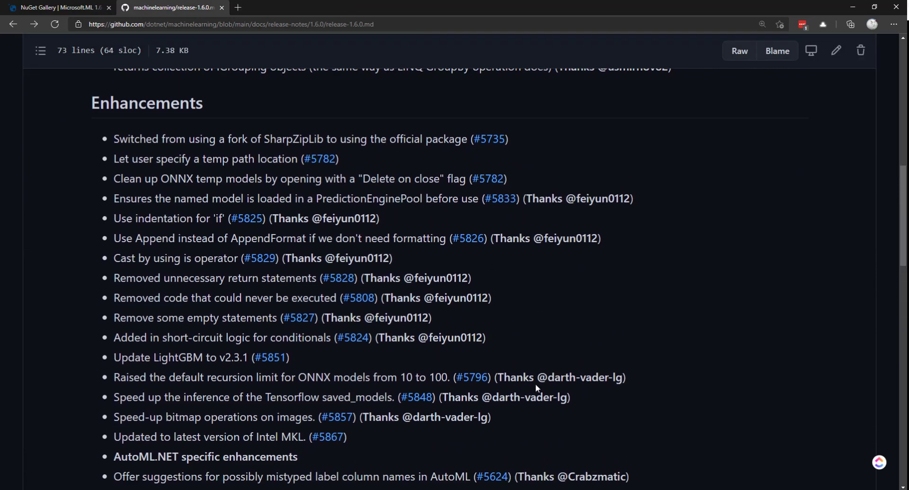
pyautogui.moveTo(113, 257); pyautogui.dragTo(290, 358)
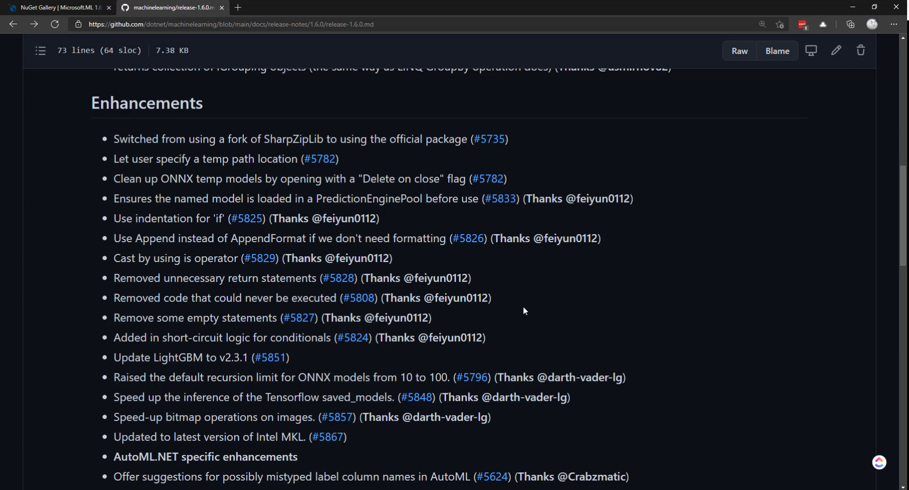
pyautogui.scroll(-3)
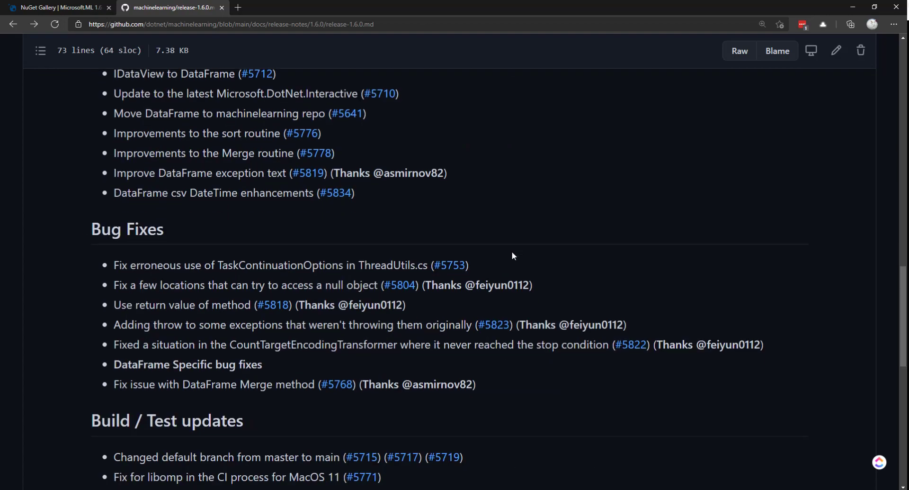
pyautogui.scroll(-3)
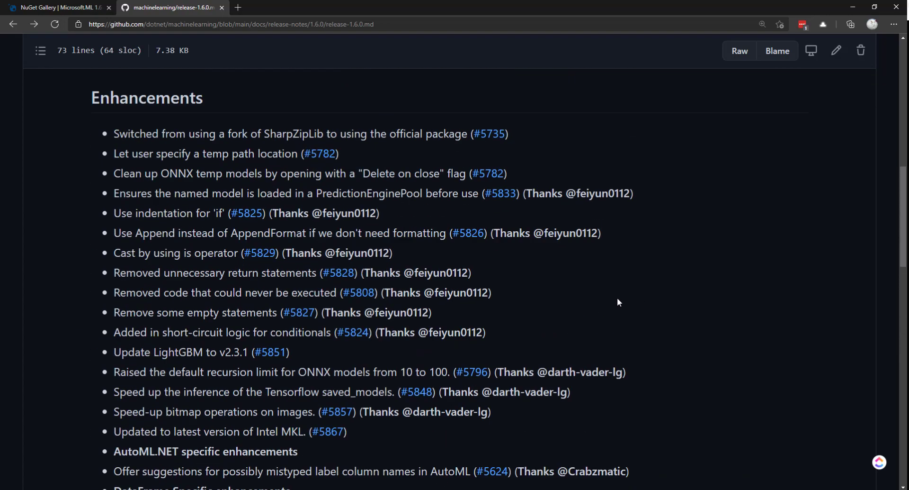
# Step: Revisit the New Features line about saving, then move down to the AutoML.NET and DataFrame enhancements
pyautogui.scroll(3)
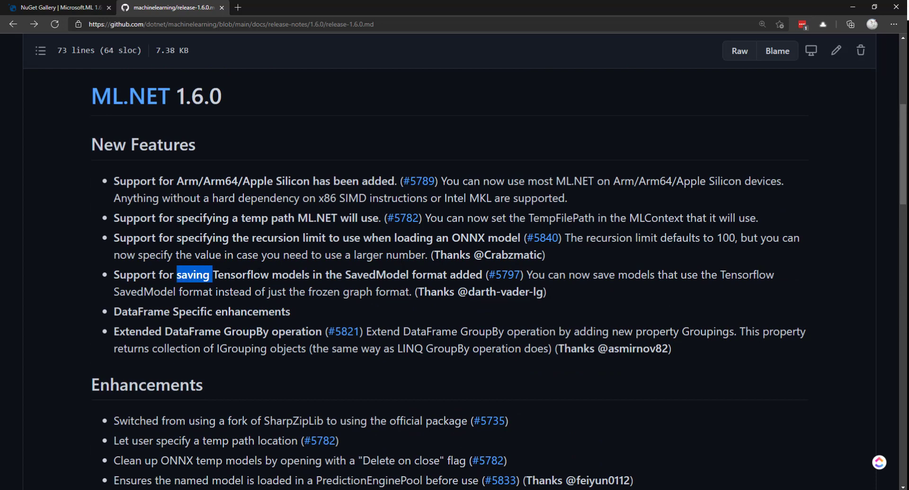
pyautogui.moveTo(192, 274); pyautogui.dragTo(480, 274)
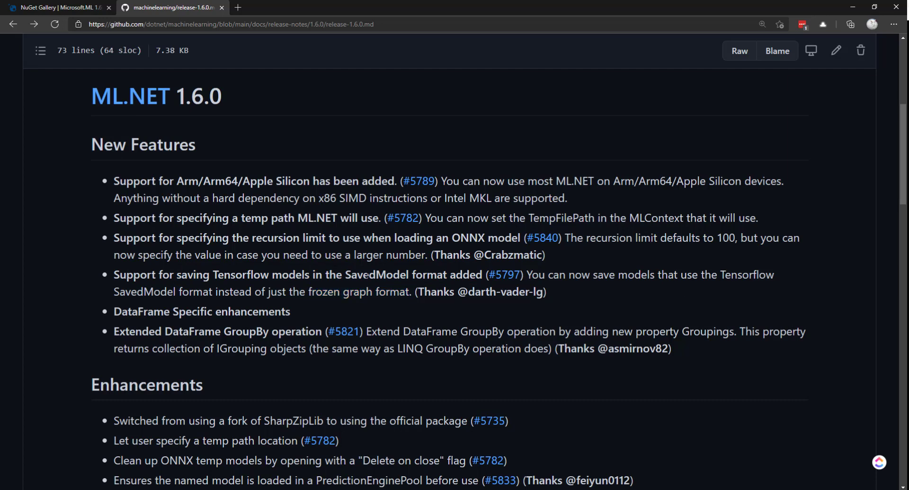
pyautogui.doubleClick(377, 275)
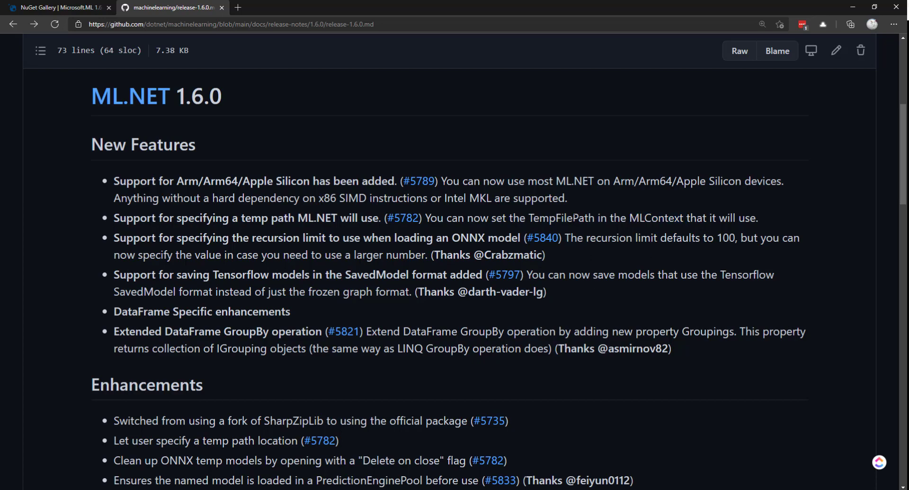
pyautogui.scroll(-3)
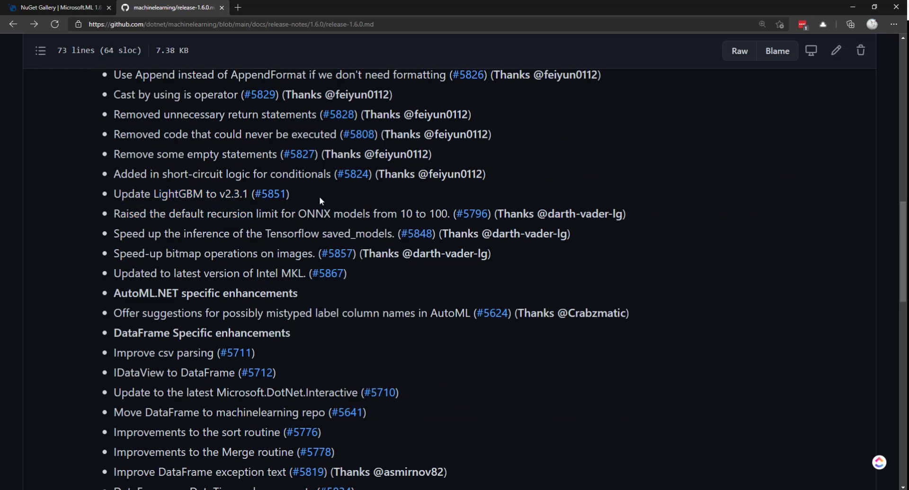
pyautogui.moveTo(339, 191)
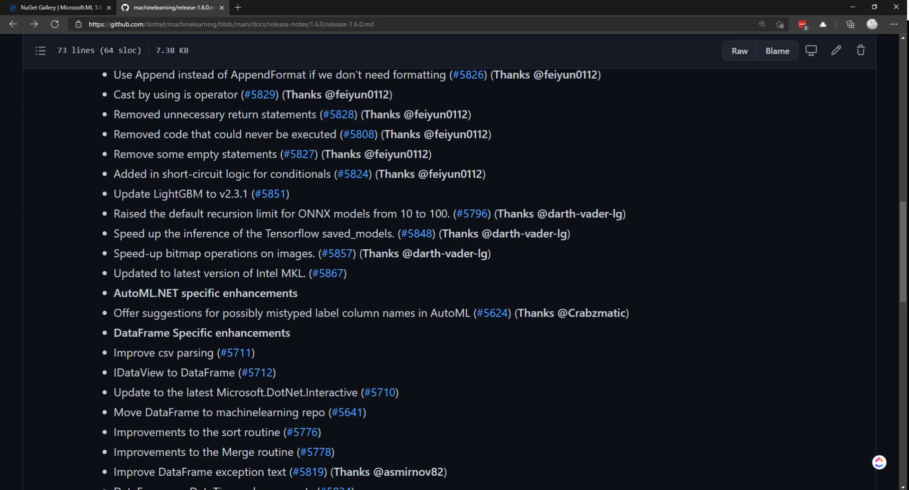
pyautogui.moveTo(364, 203)
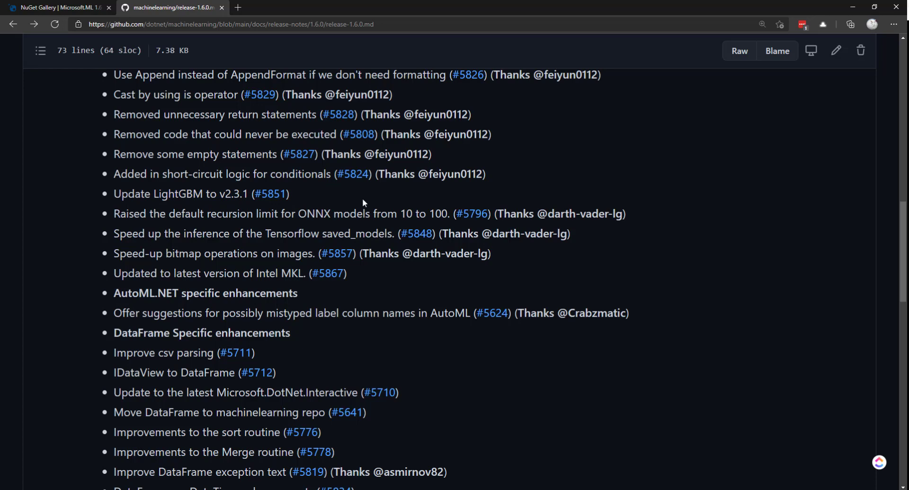
pyautogui.scroll(-3)
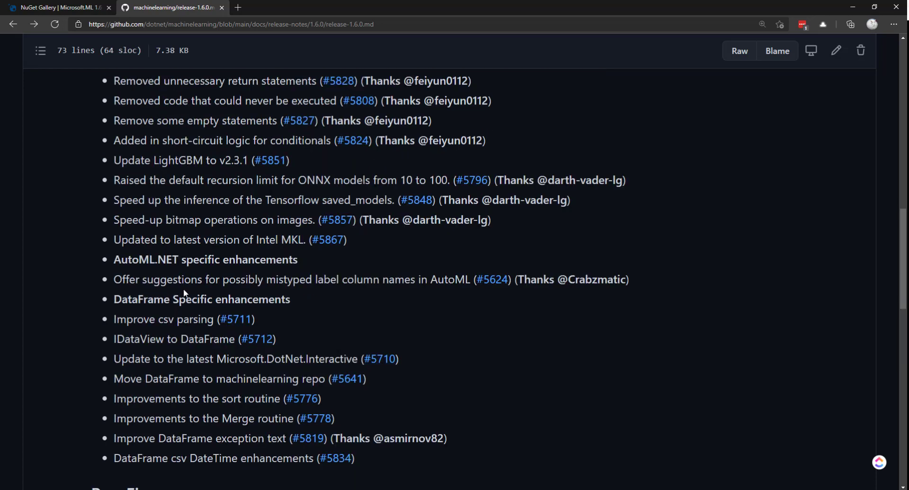
pyautogui.moveTo(113, 279); pyautogui.dragTo(312, 279)
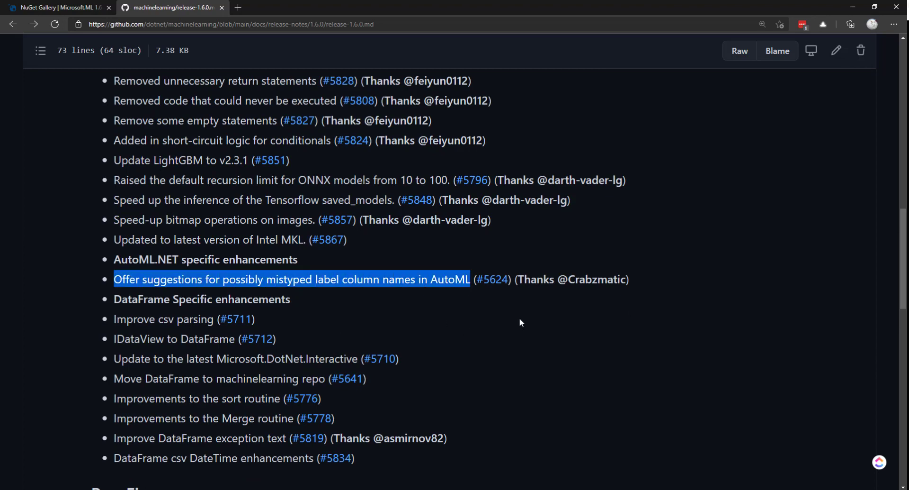
pyautogui.click(519, 322)
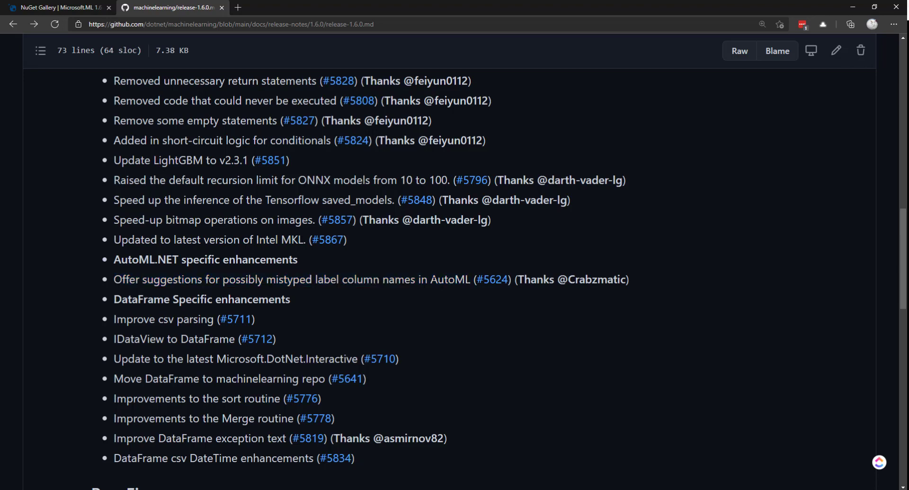
pyautogui.moveTo(448, 298)
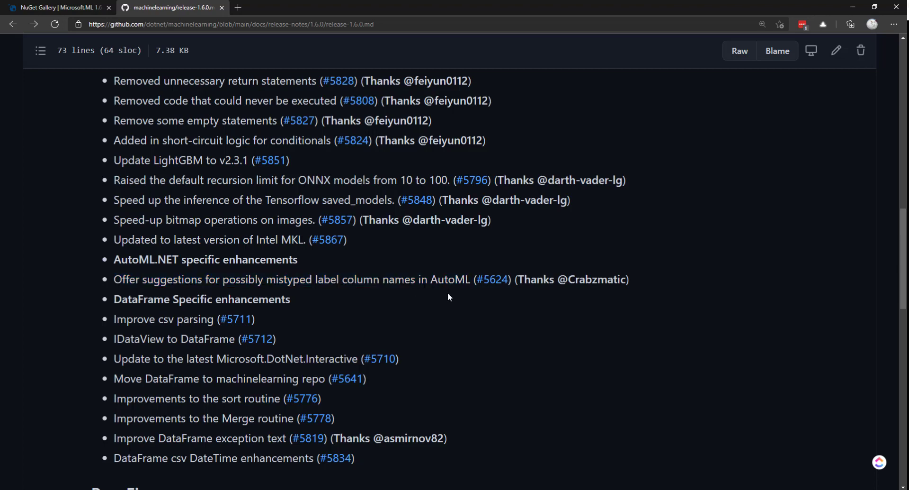
pyautogui.moveTo(492, 292)
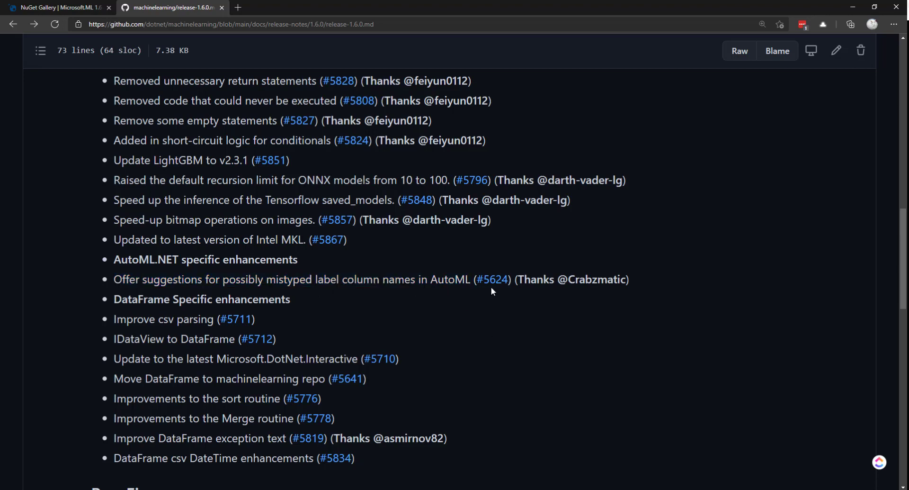
# Step: Scroll past Bug Fixes to the Build / Test updates and Documentation Updates headings
pyautogui.scroll(-3)
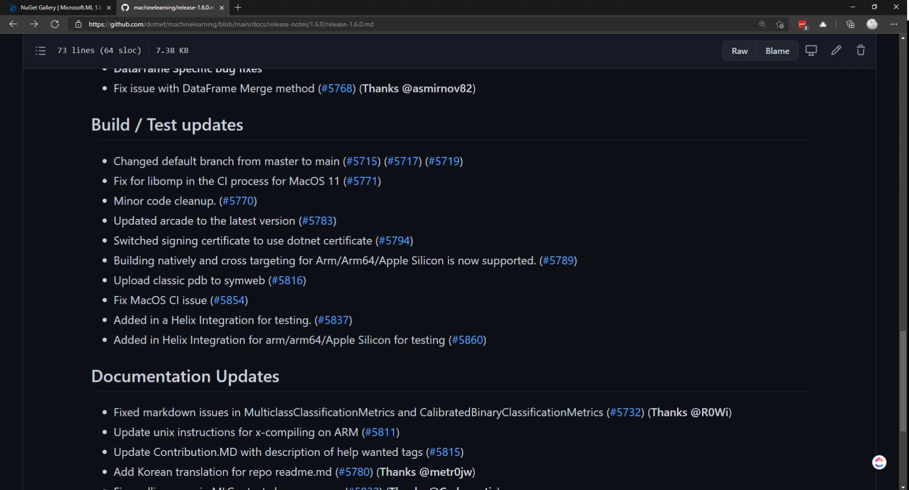
pyautogui.moveTo(252, 193)
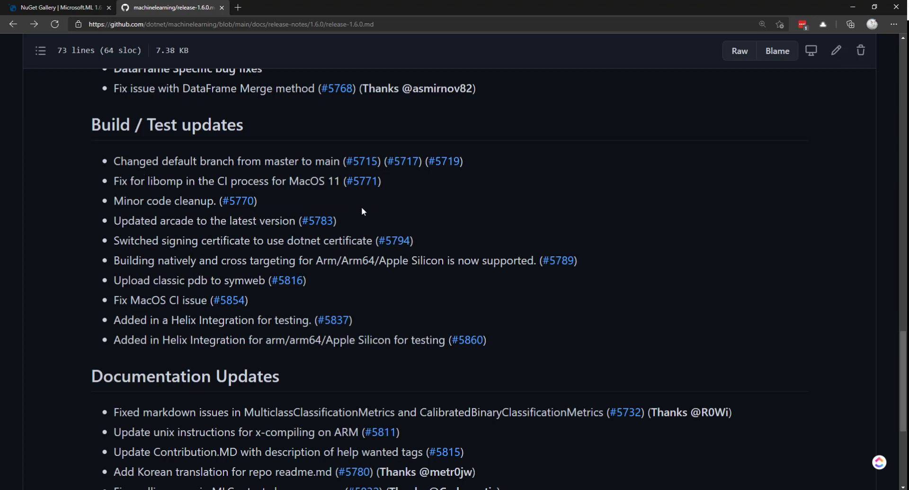
pyautogui.moveTo(507, 214)
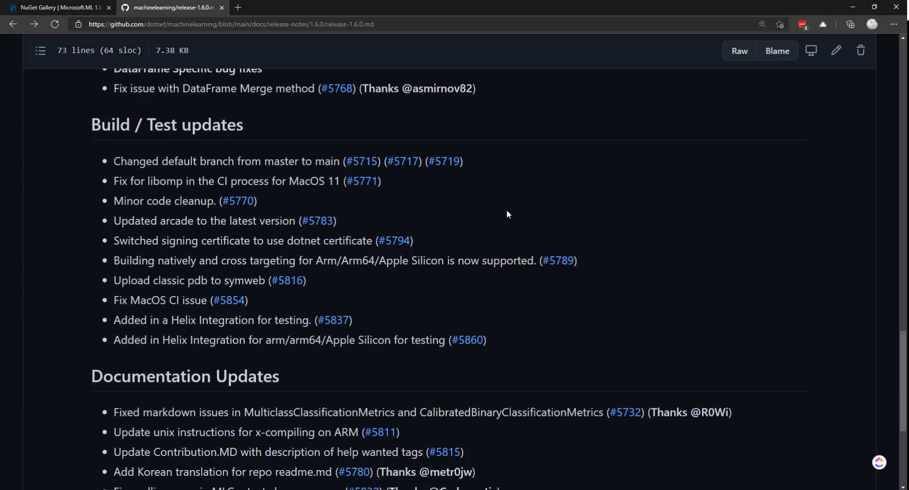
pyautogui.moveTo(294, 203)
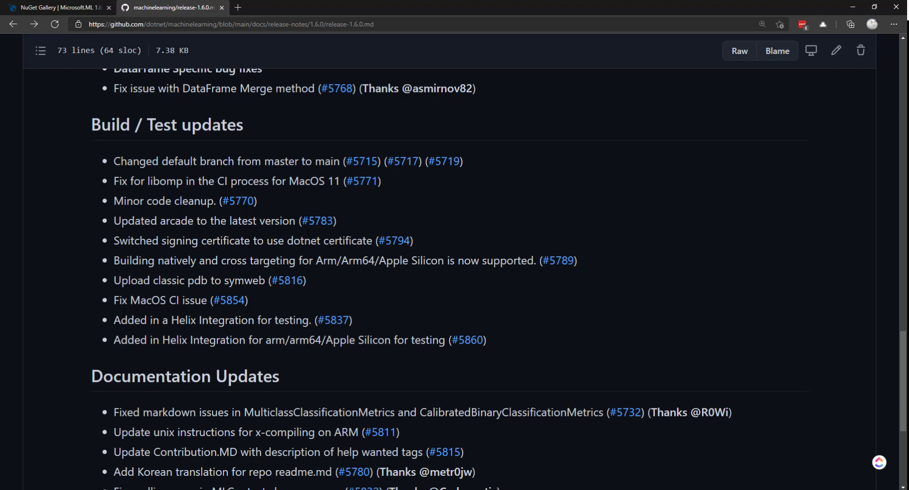
pyautogui.moveTo(394, 272)
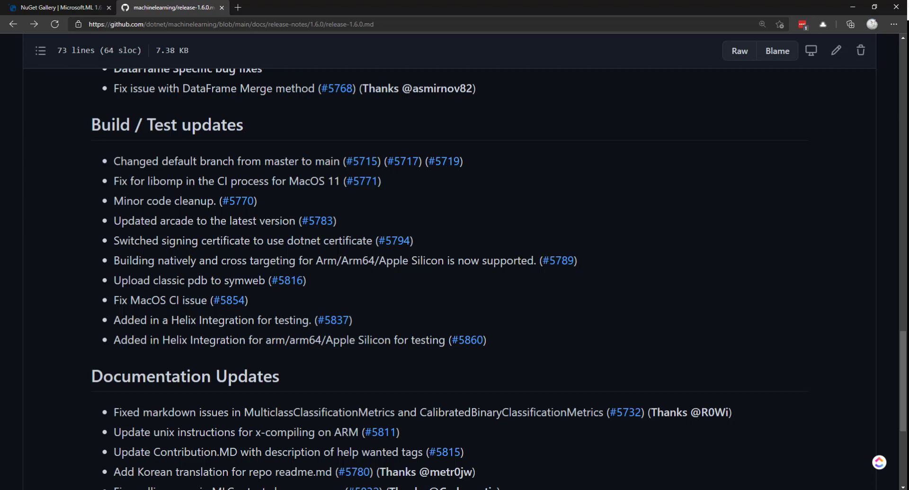
# Step: Highlight the unix x-compiling instructions item and the neighbouring Documentation Updates line at the page end
pyautogui.scroll(-3)
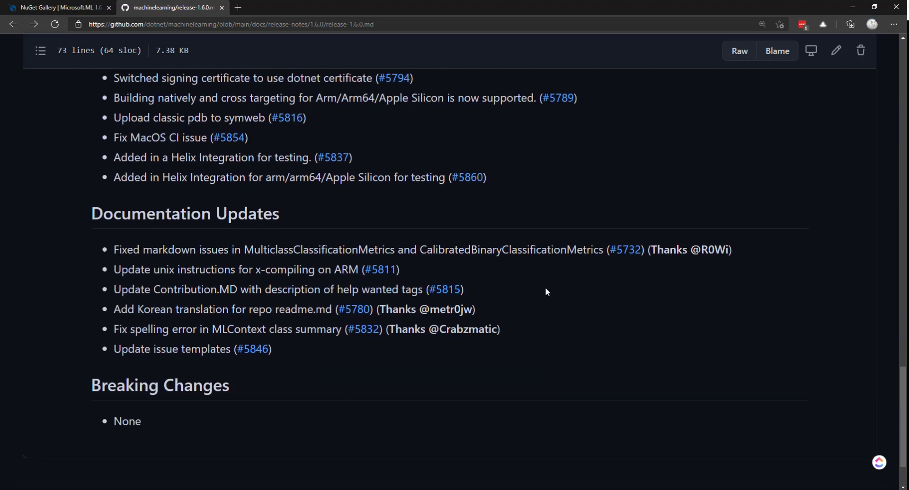
pyautogui.doubleClick(133, 269)
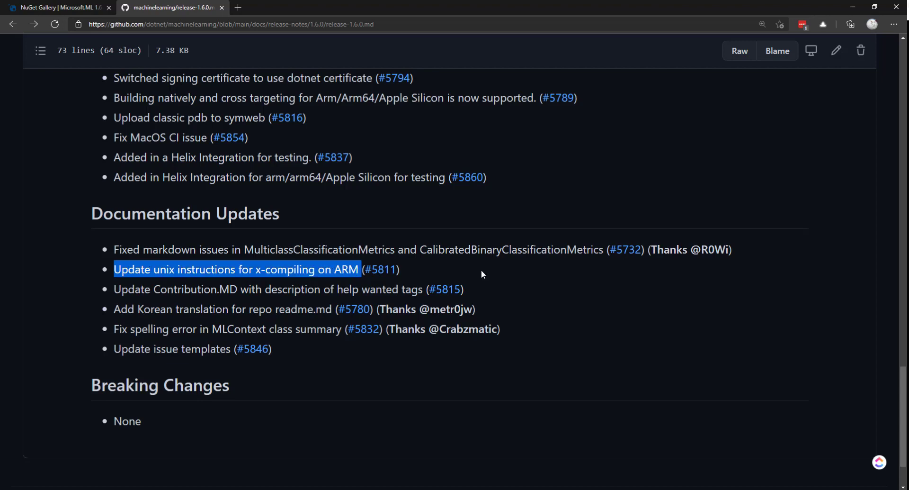
pyautogui.click(252, 300)
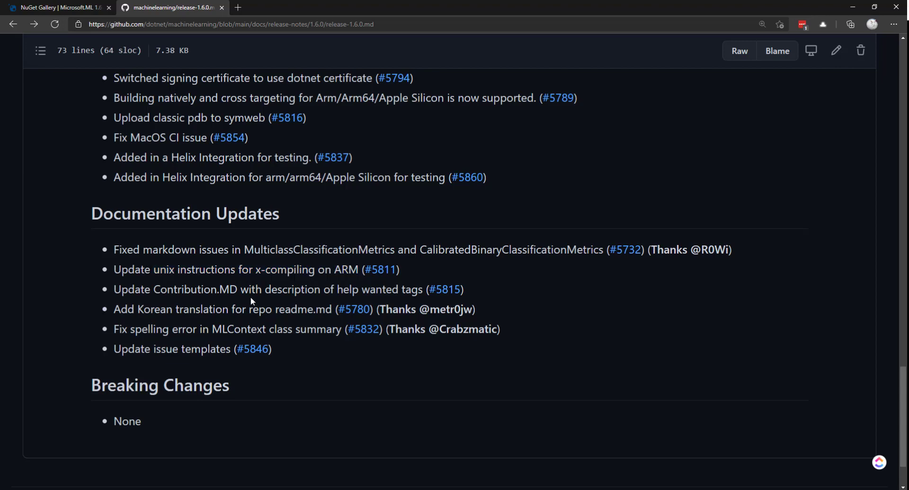
pyautogui.doubleClick(185, 289)
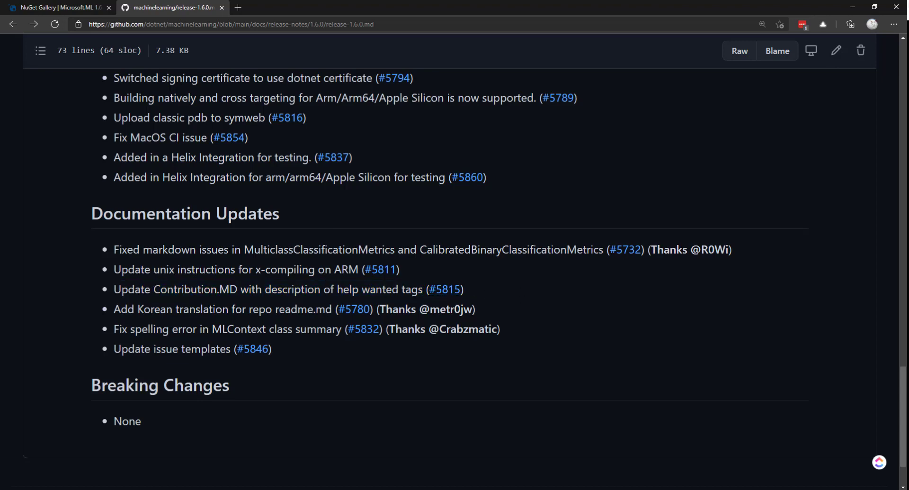
pyautogui.moveTo(265, 289); pyautogui.dragTo(423, 289)
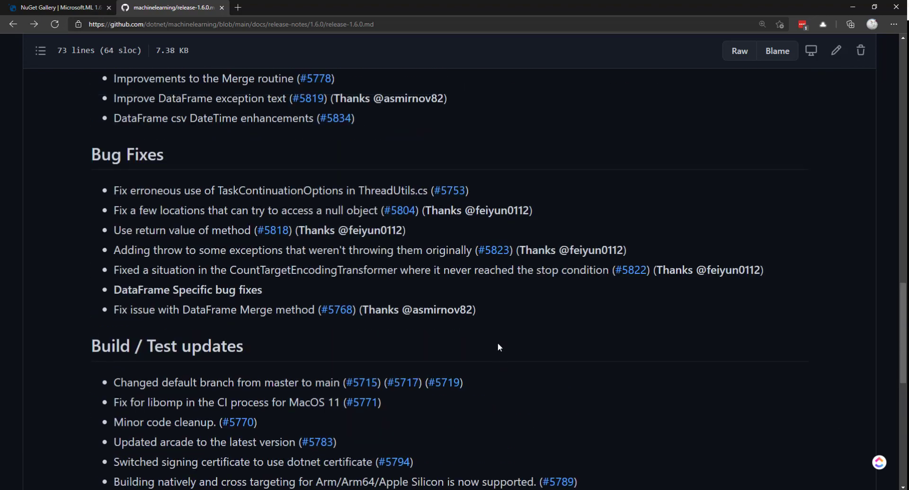
# Step: Scroll back toward the top, showing the dotnet/machinelearning header and New Features
pyautogui.scroll(3)
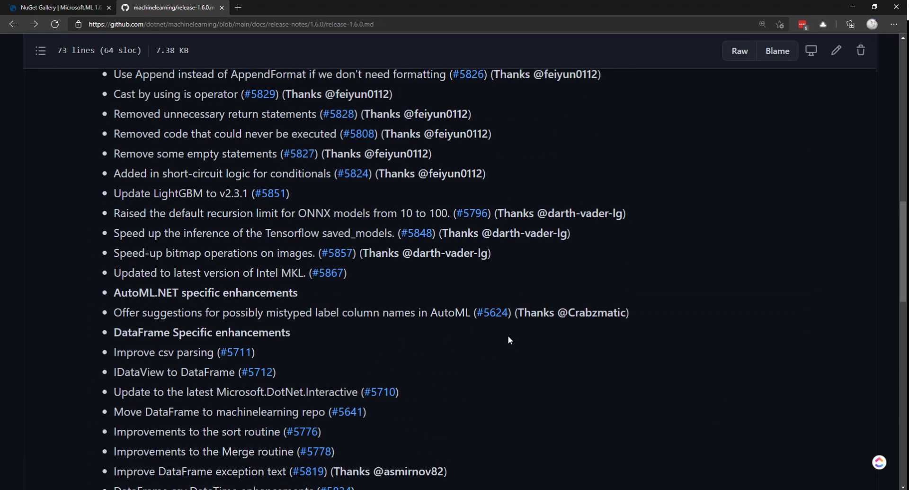
pyautogui.scroll(3)
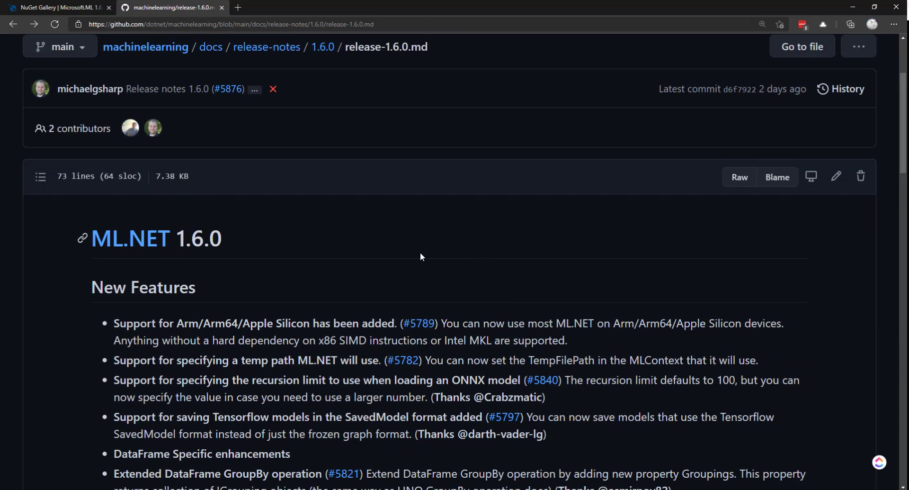
pyautogui.scroll(-3)
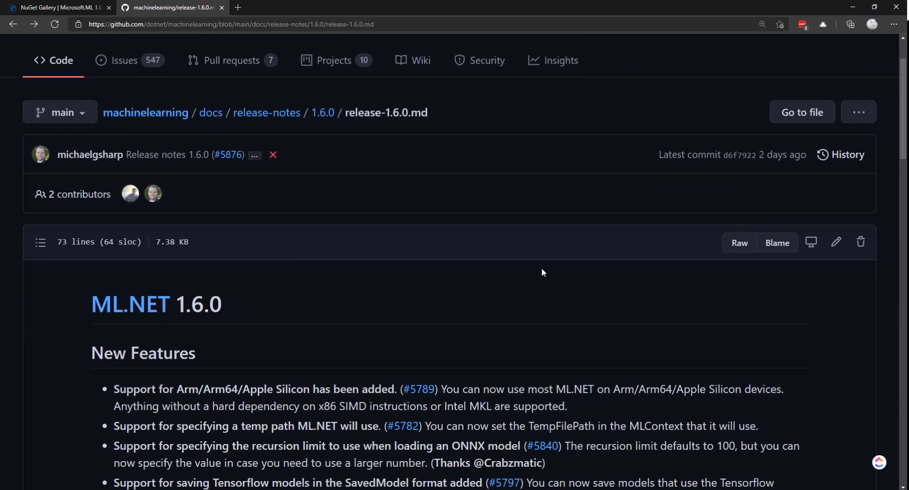
pyautogui.scroll(-3)
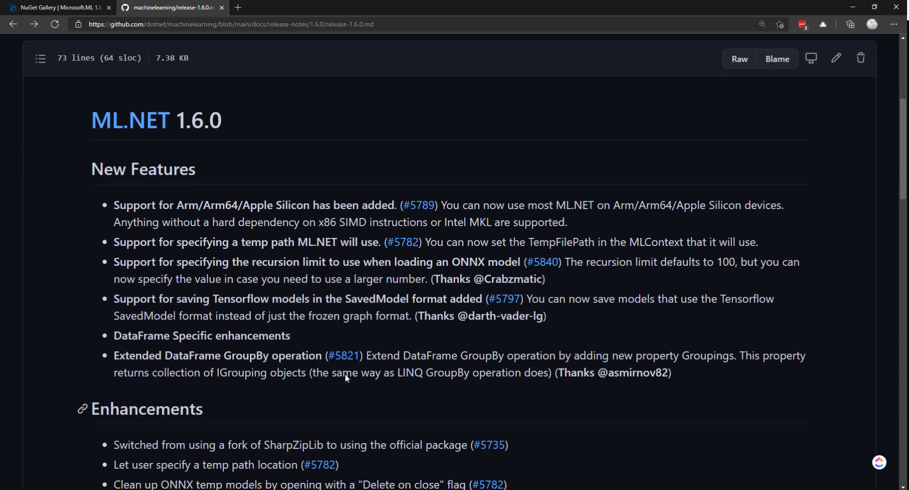
pyautogui.moveTo(514, 411)
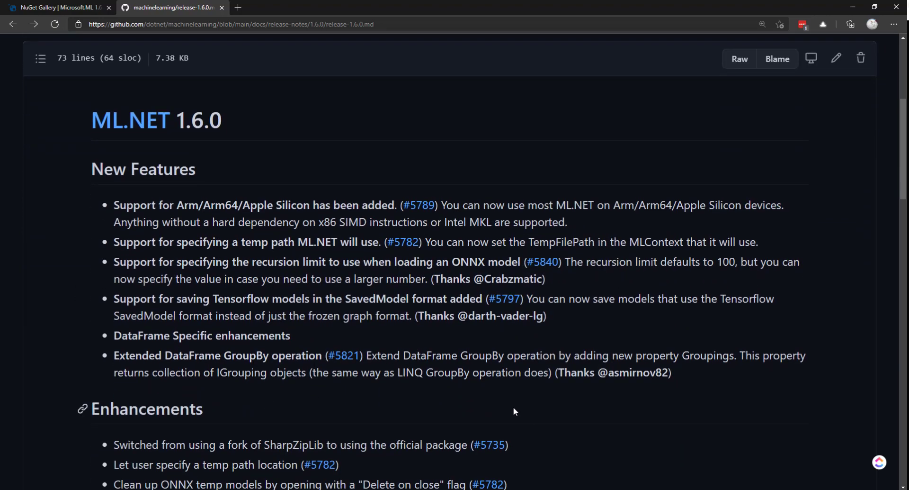
pyautogui.scroll(-3)
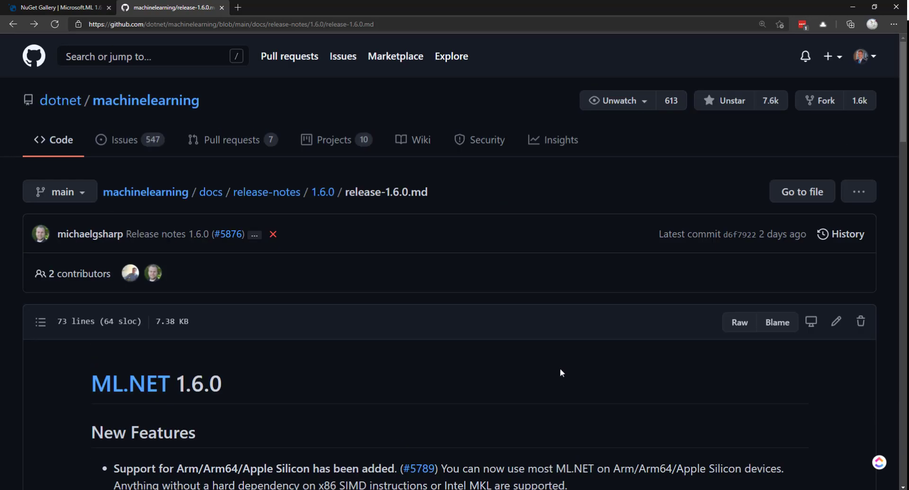
pyautogui.moveTo(492, 231)
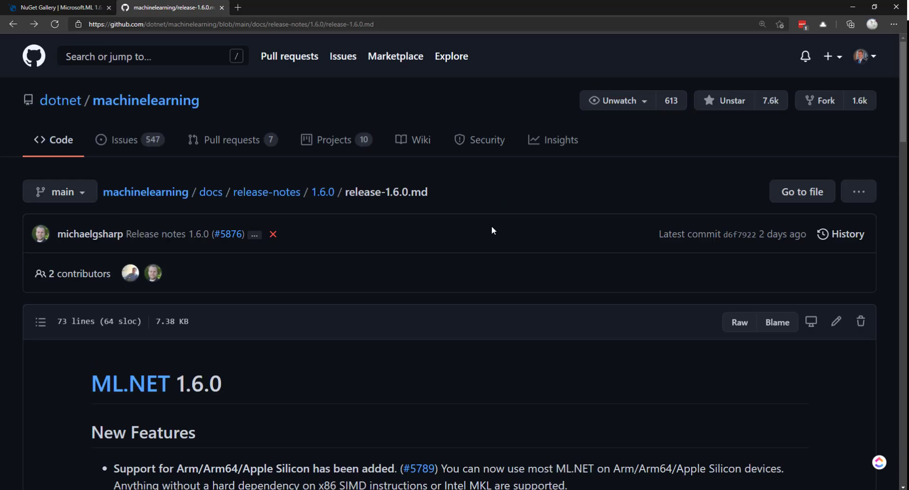
pyautogui.moveTo(489, 263)
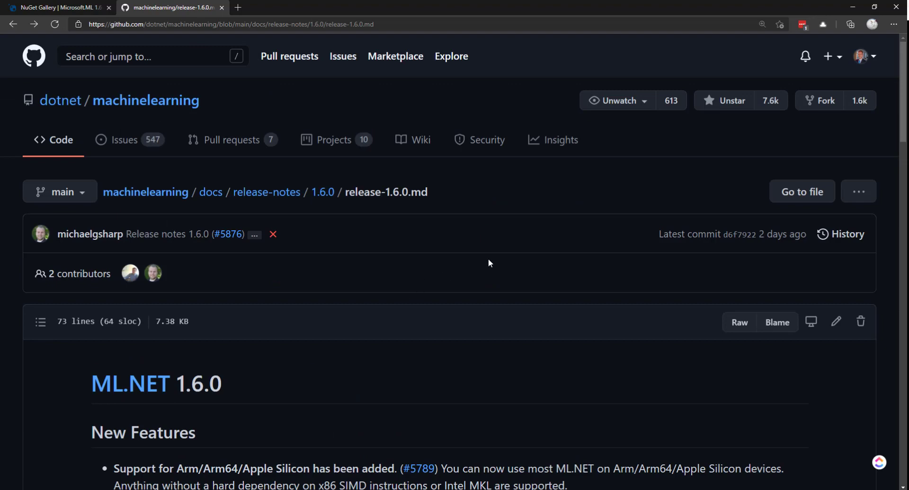
pyautogui.moveTo(496, 252)
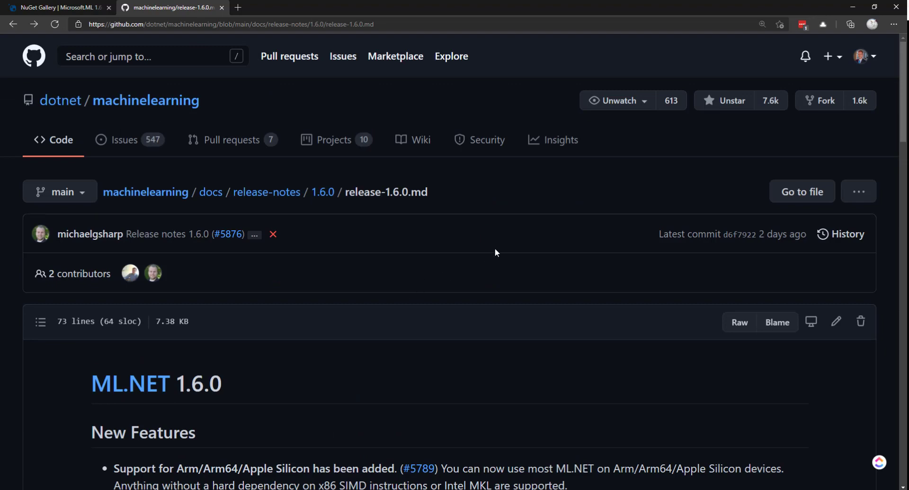